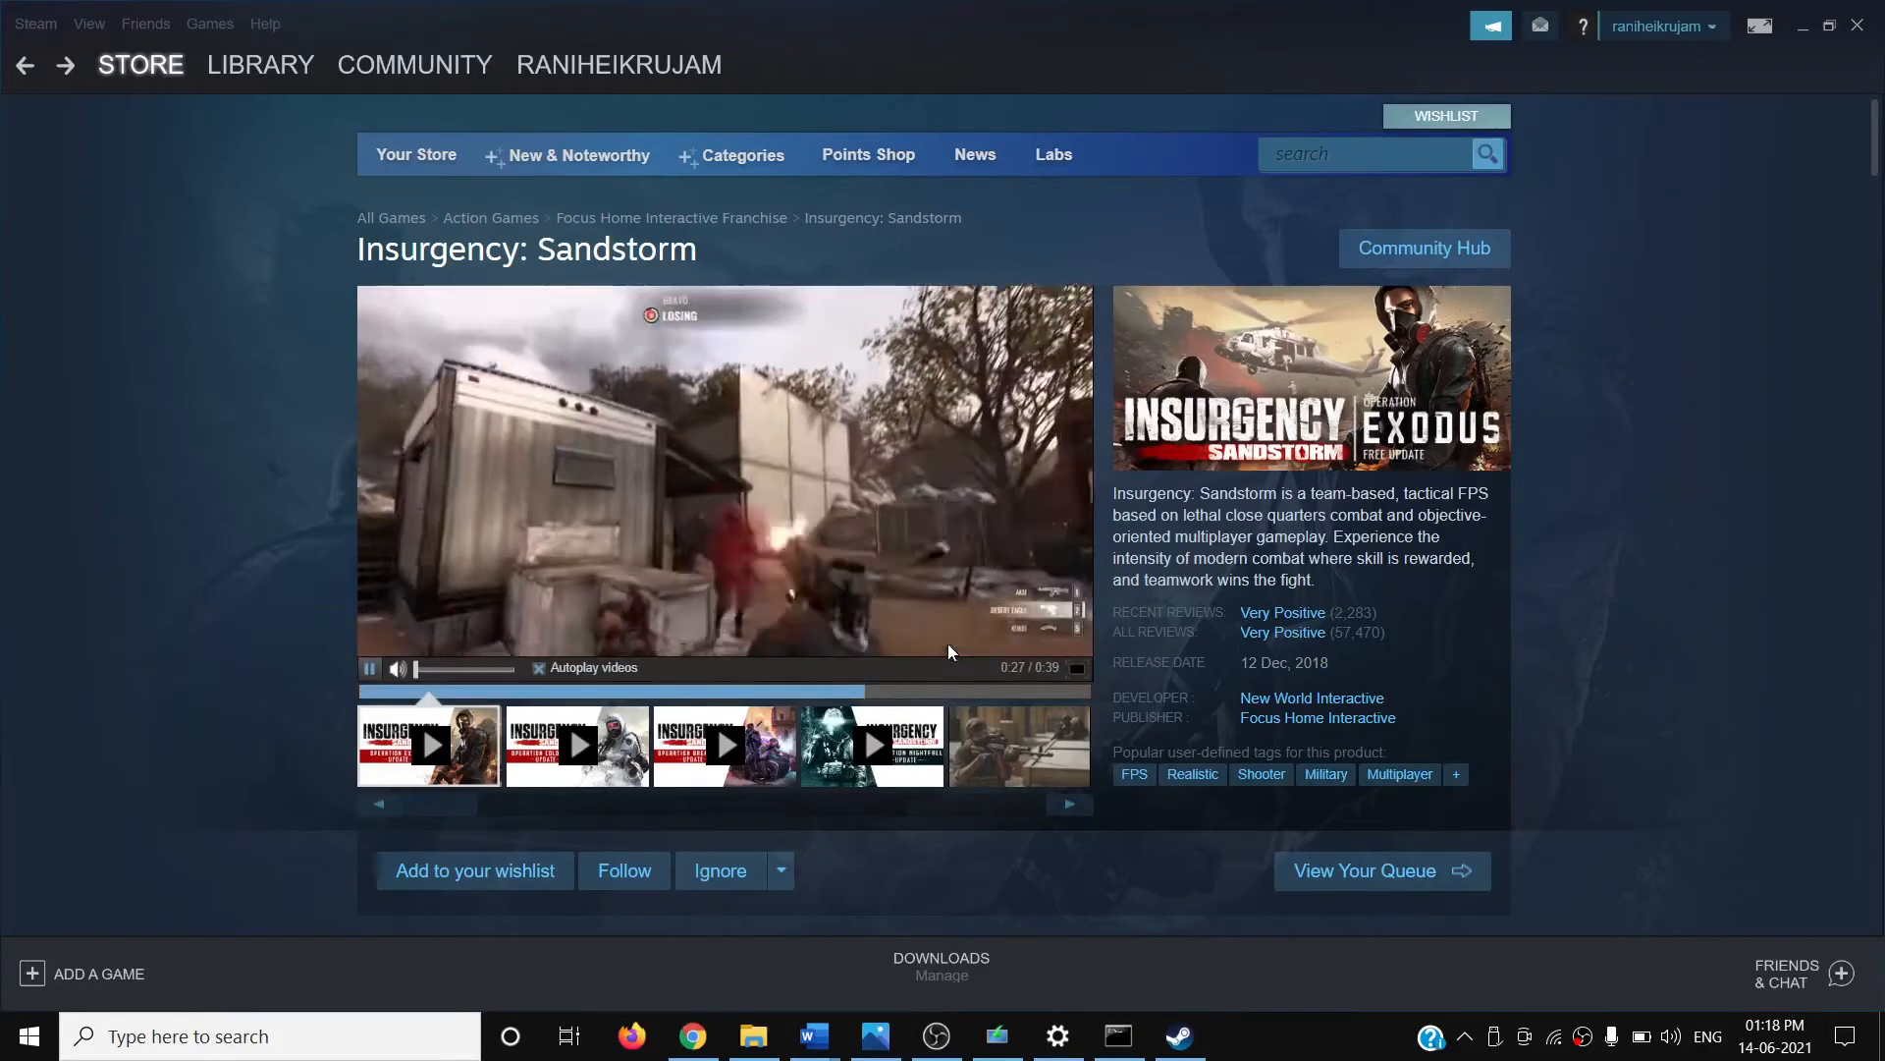
mouse_move(813, 1035)
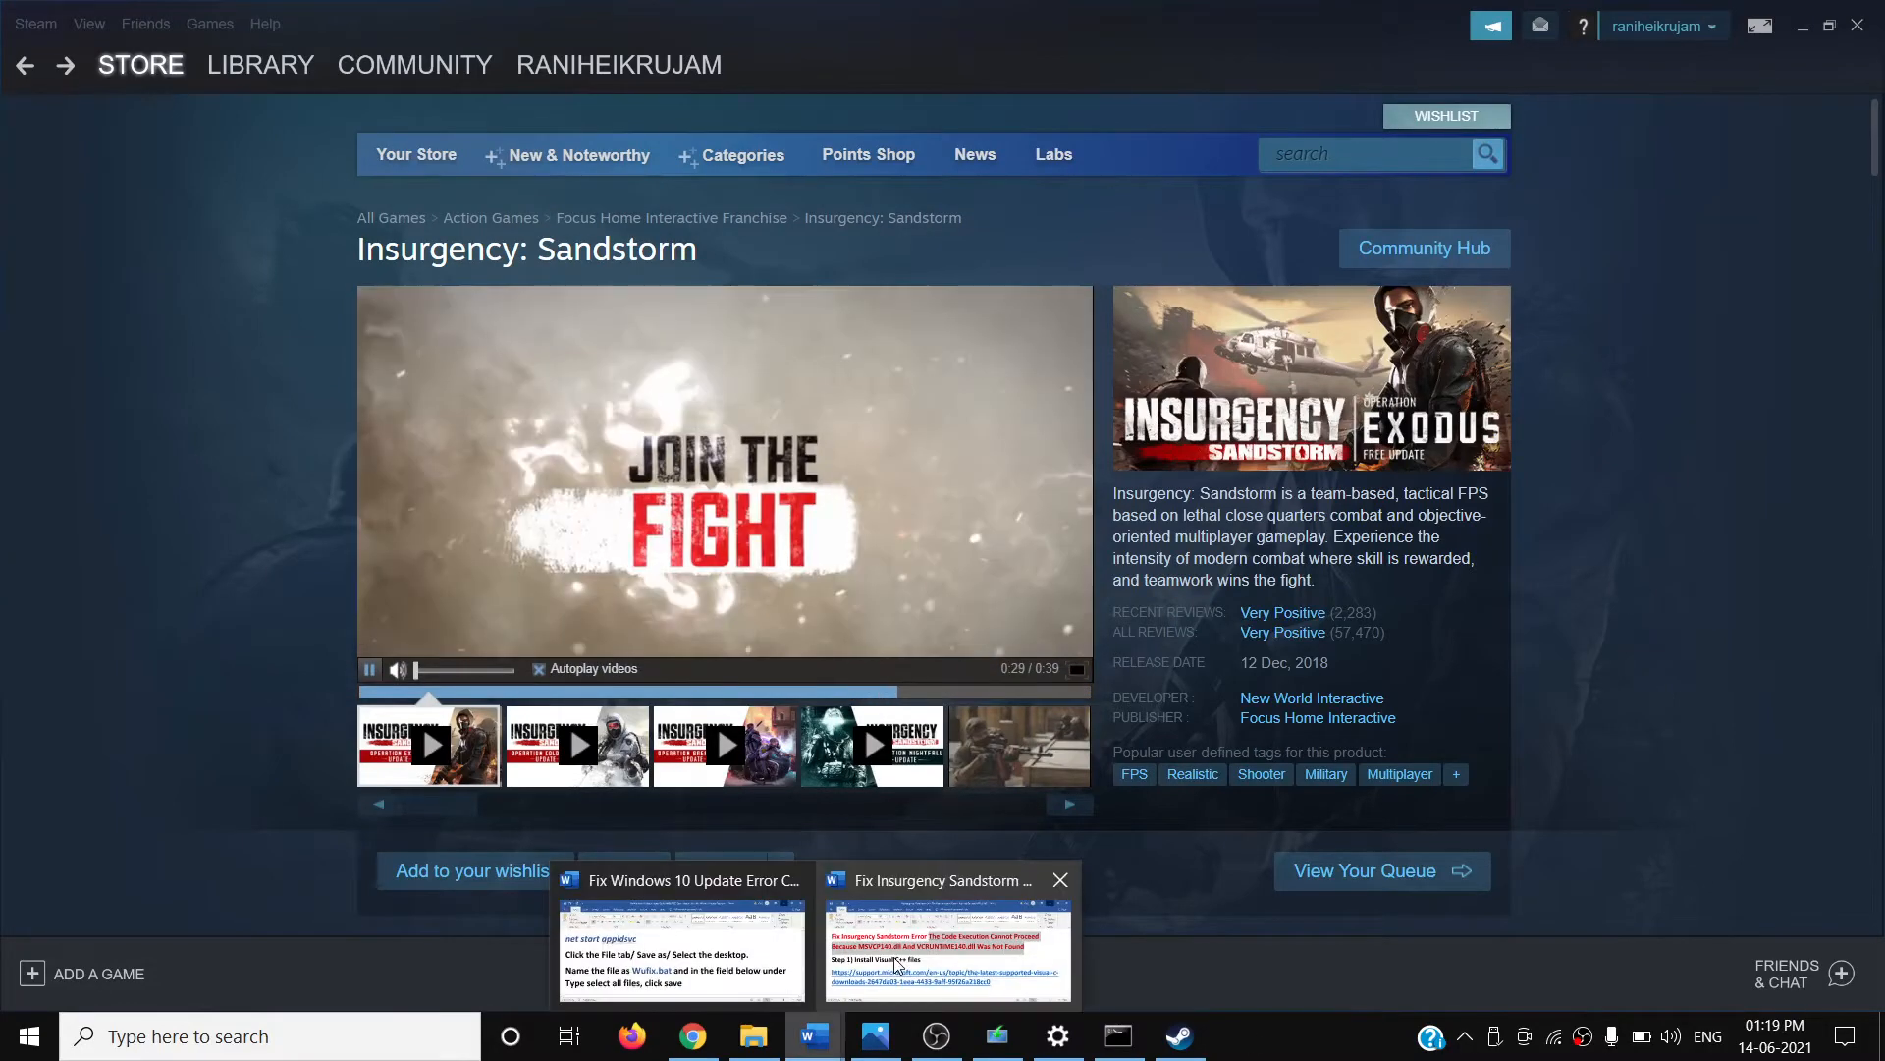
Check the Word fix notes, then show the Visual Studio 2015, 2017 and 2019 downloads section.
left_click(947, 950)
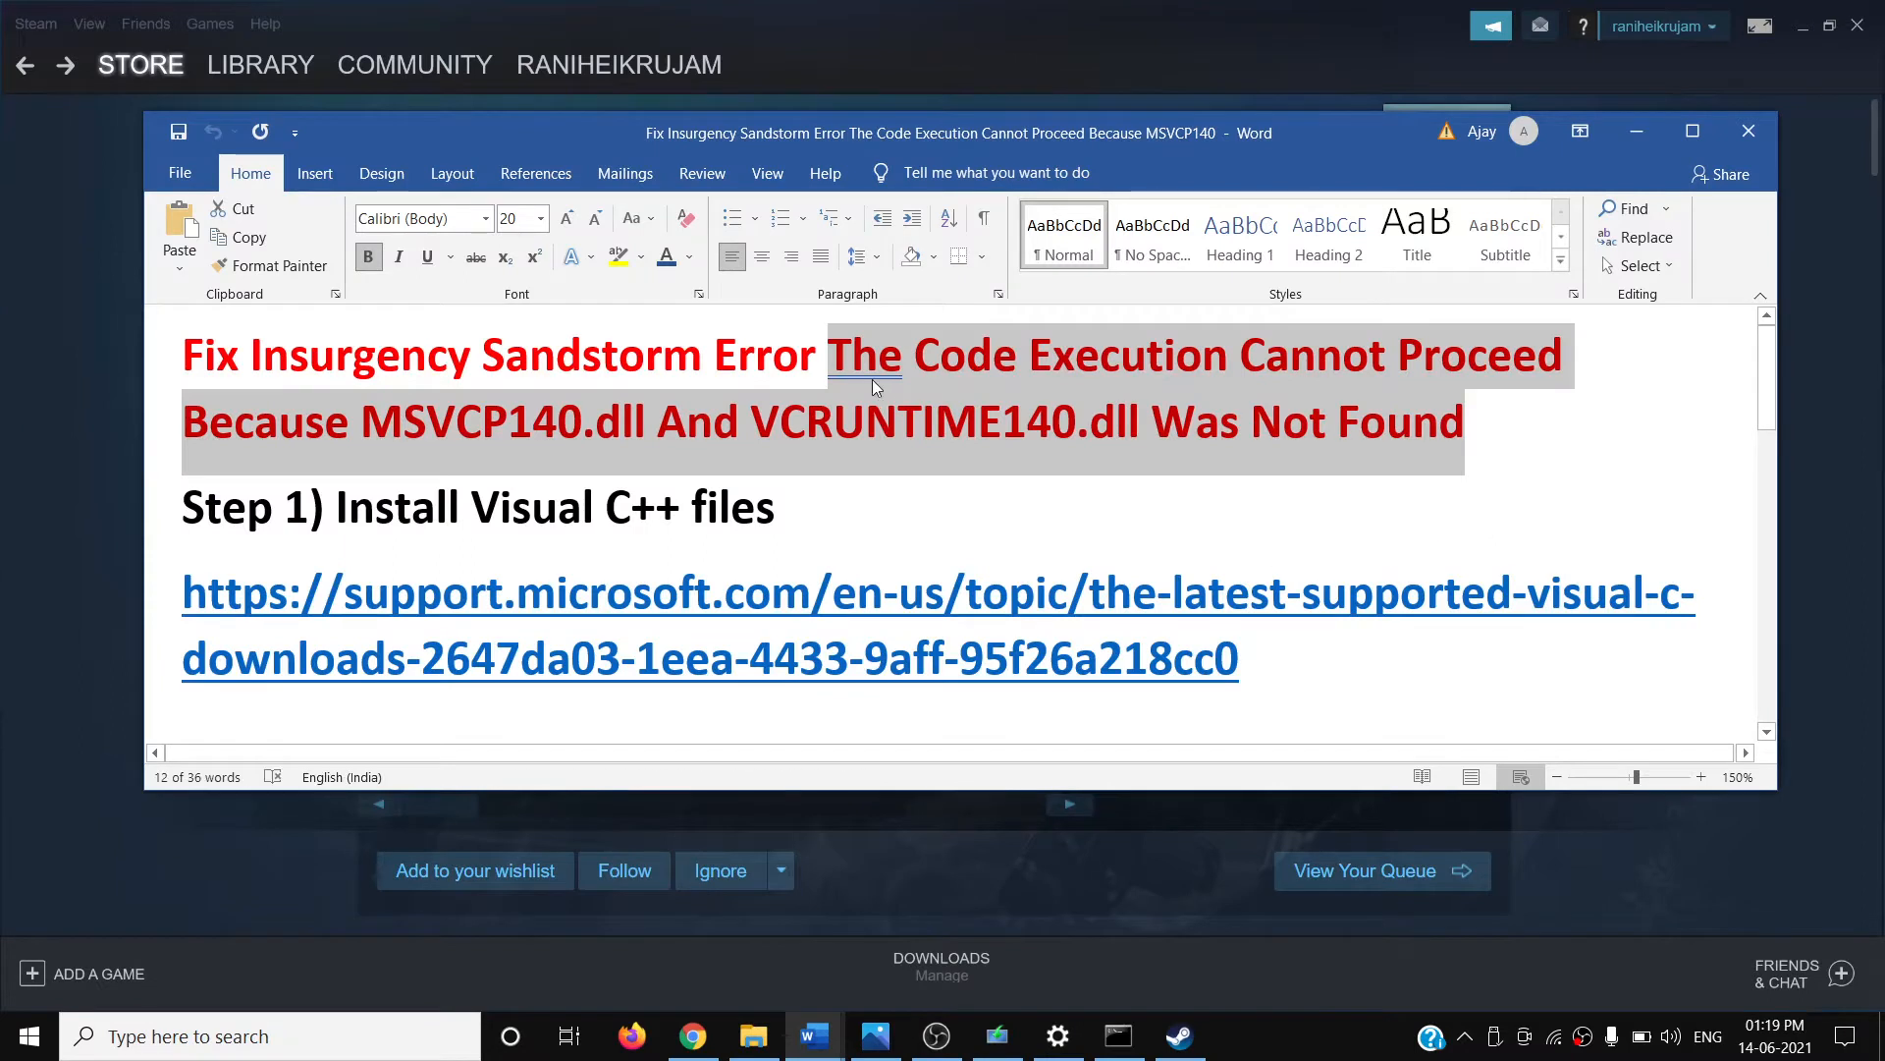
left_click(344, 454)
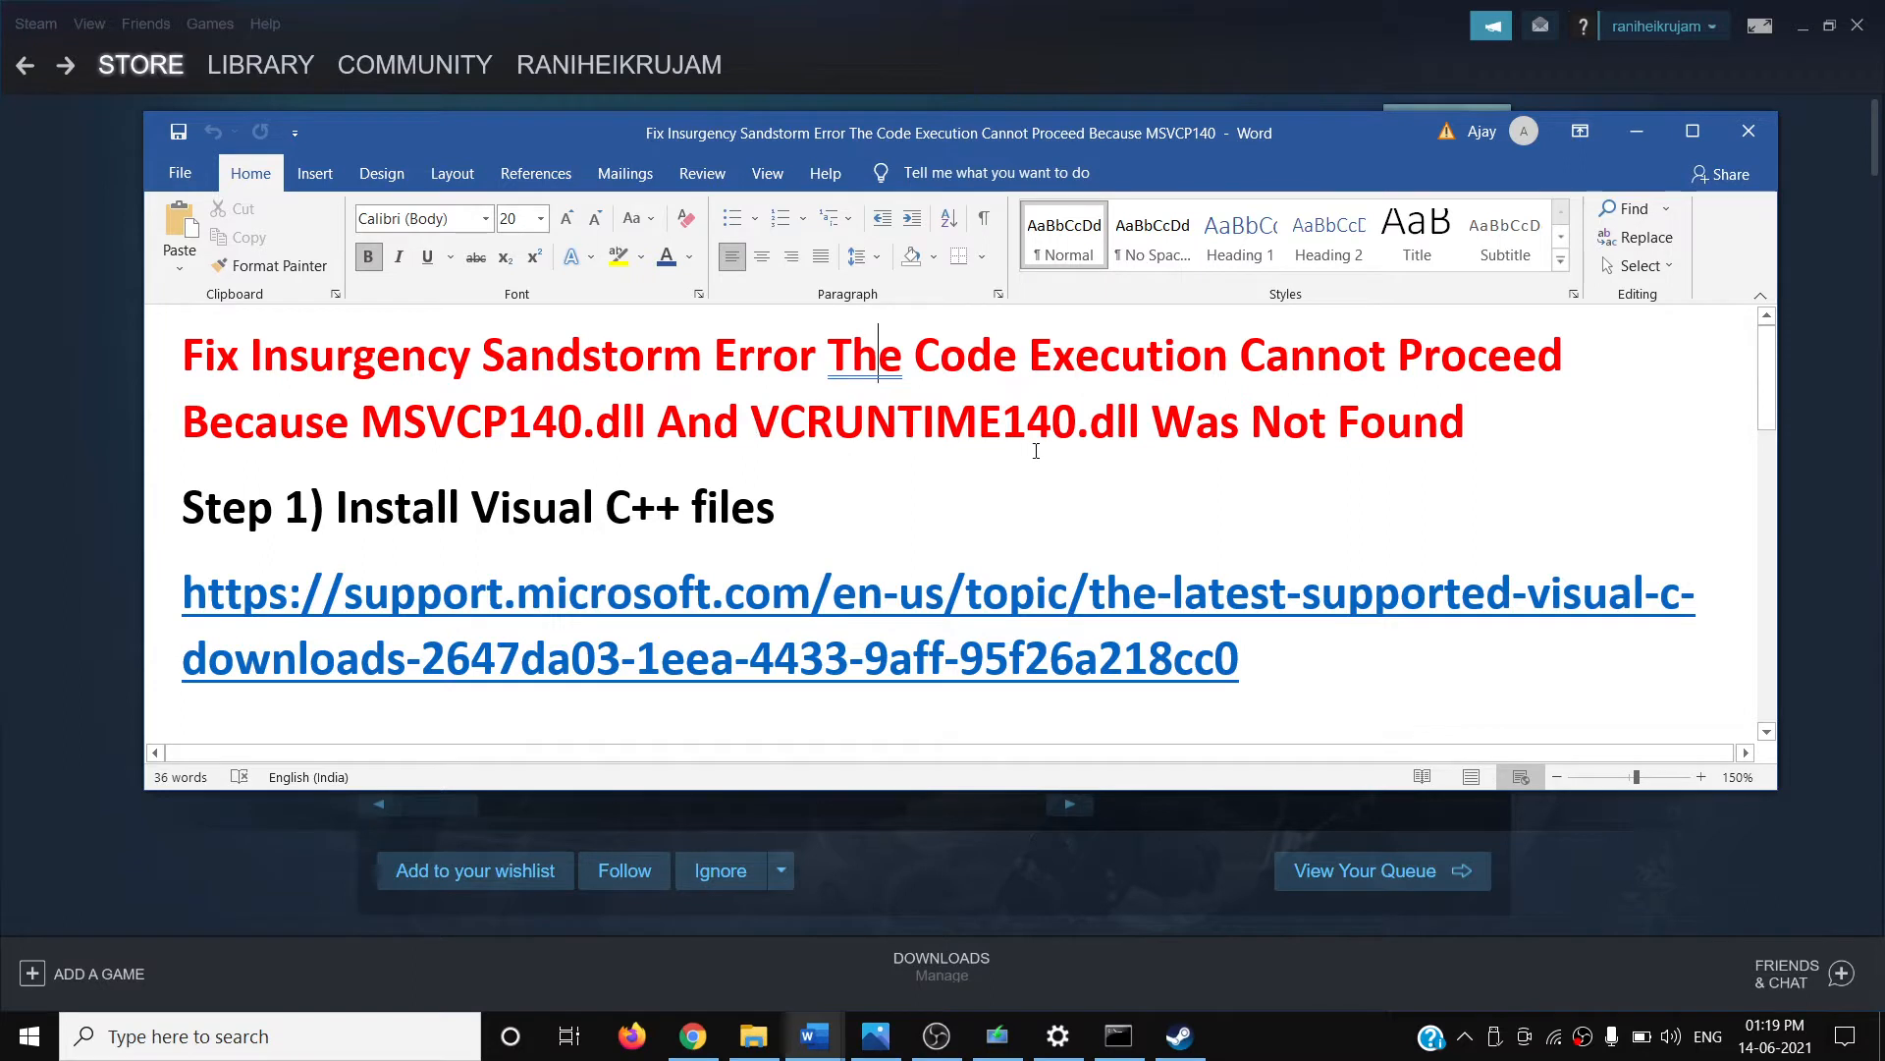
mouse_move(1413, 455)
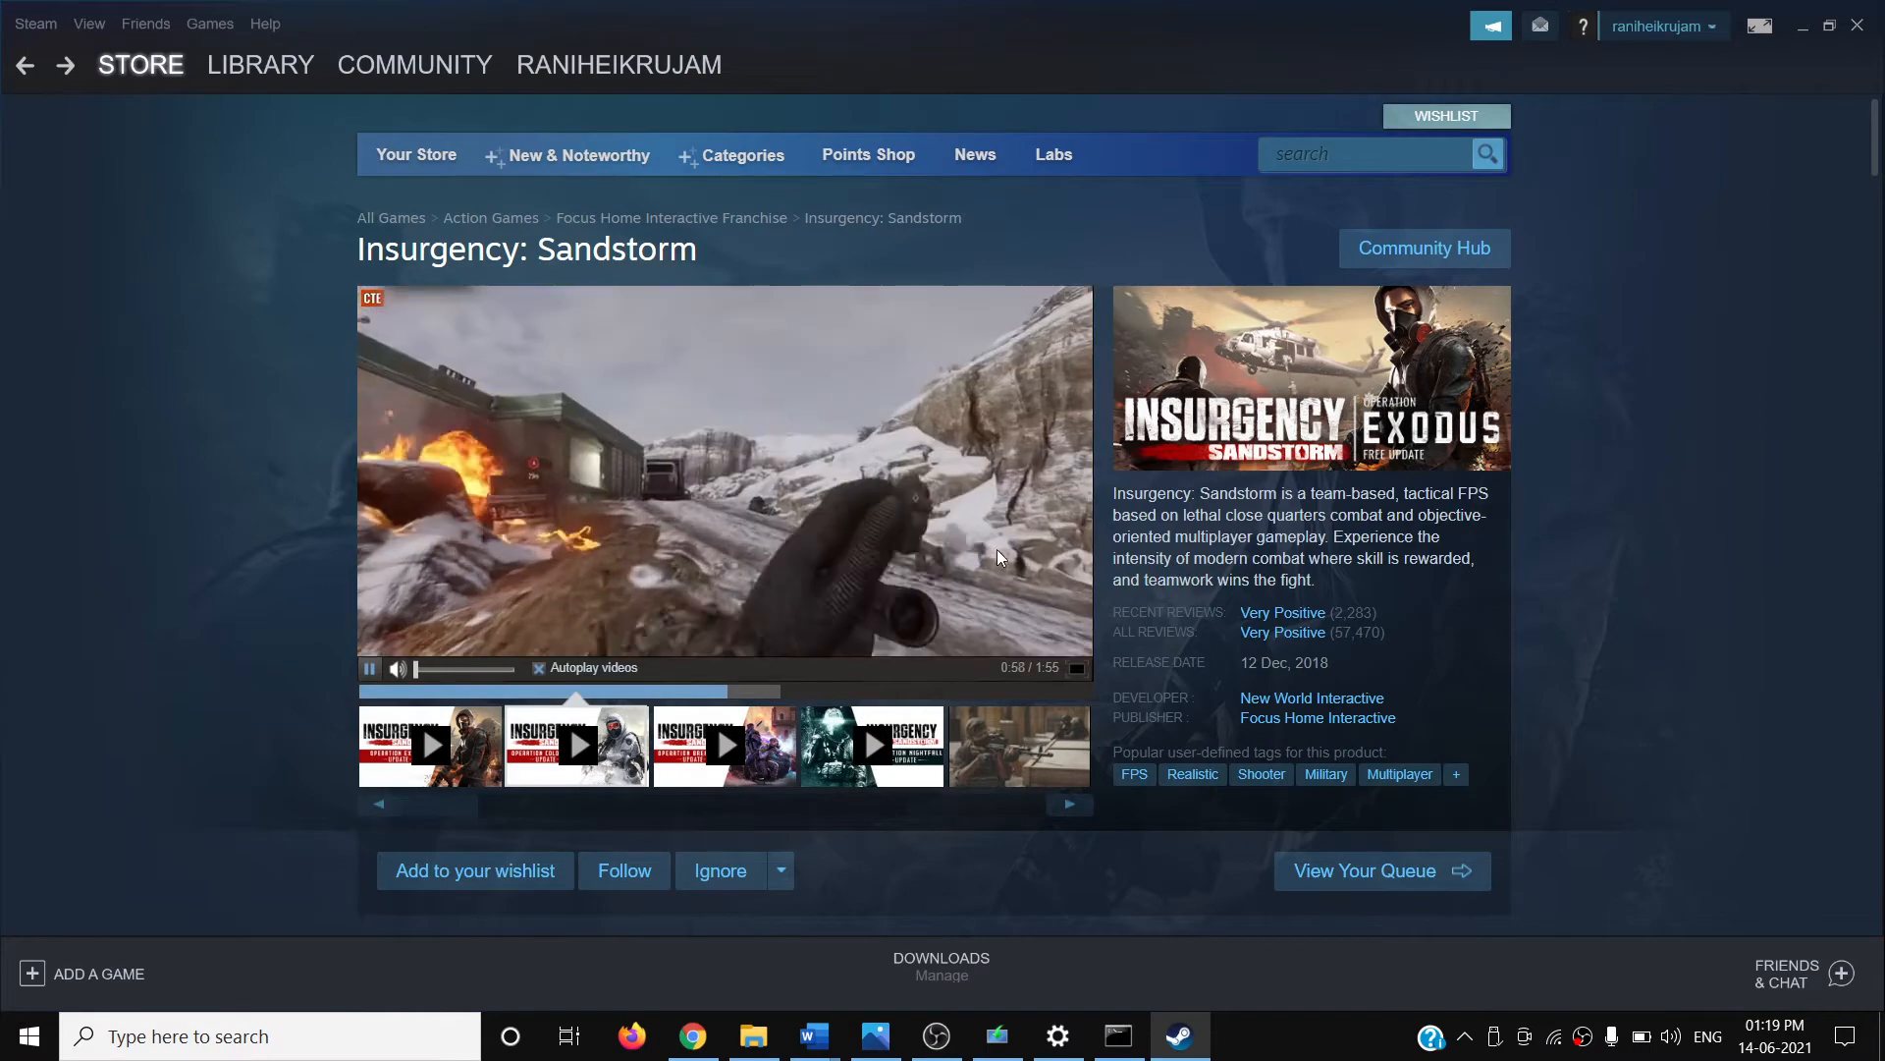
mouse_move(602, 955)
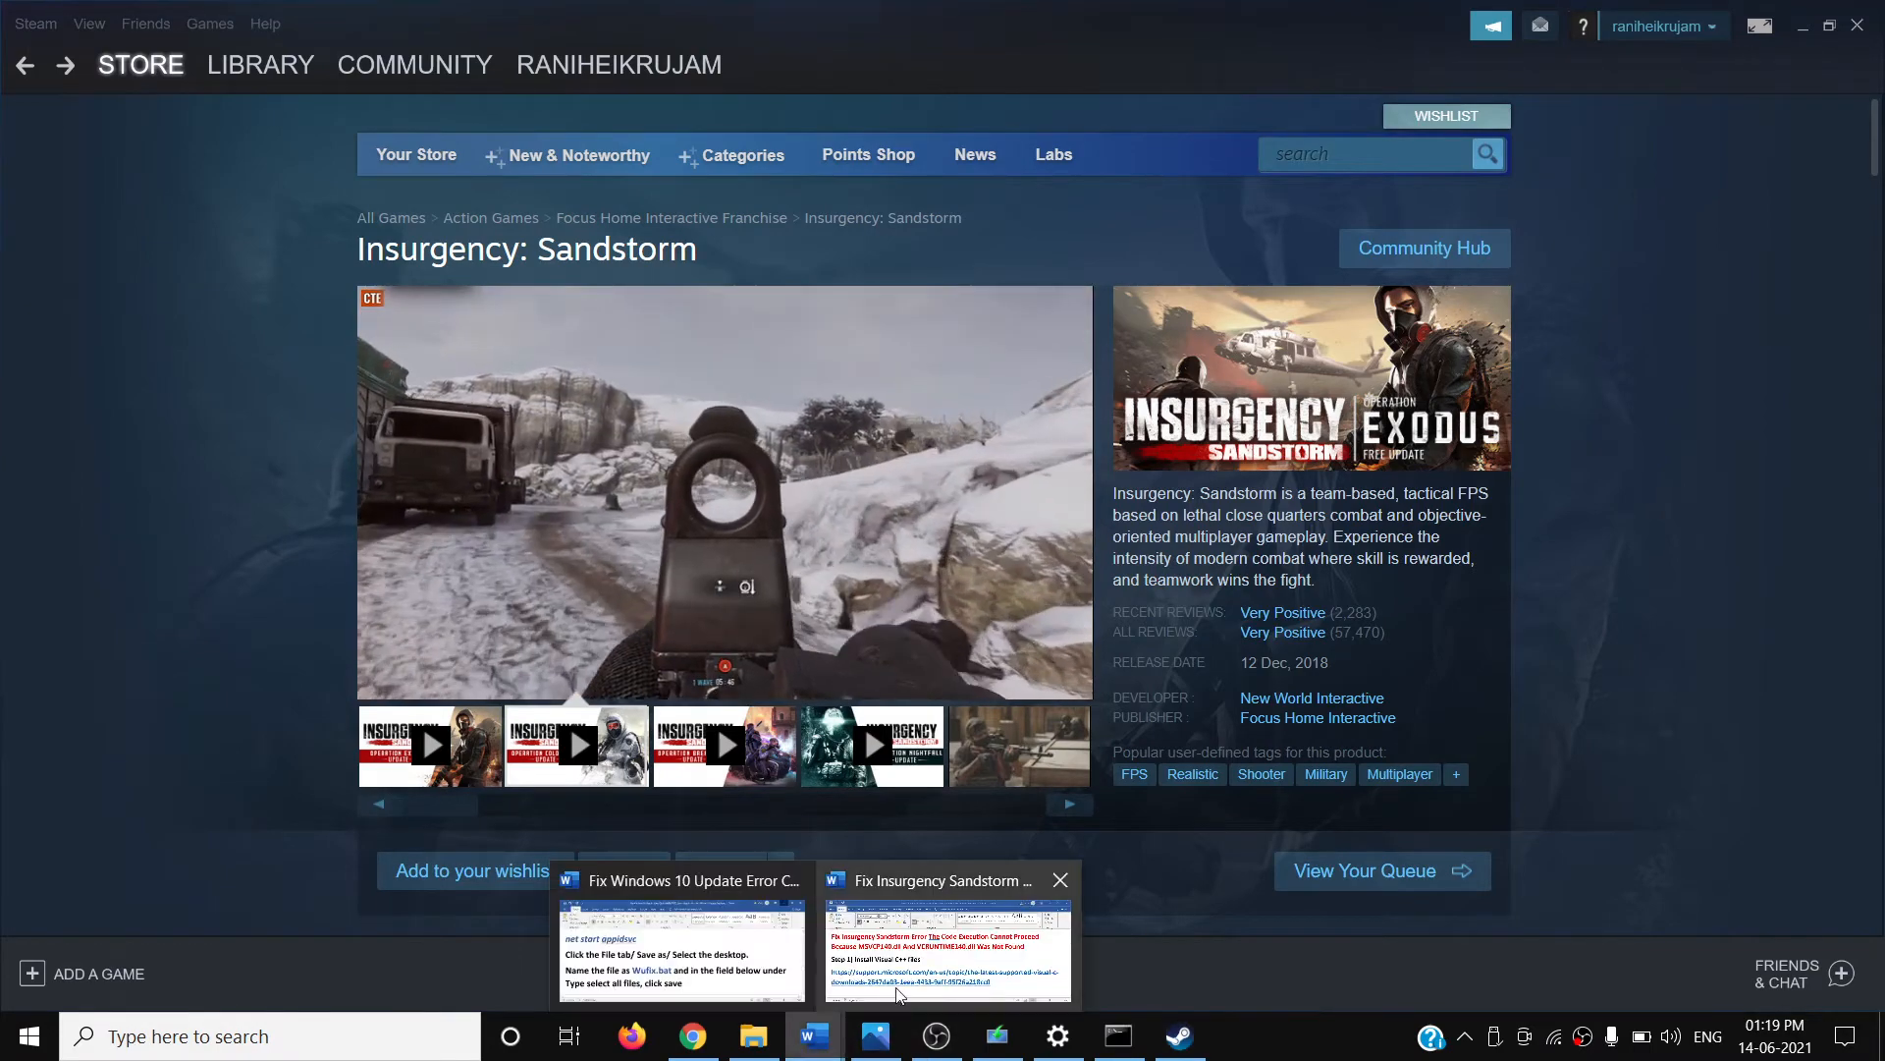
left_click(947, 950)
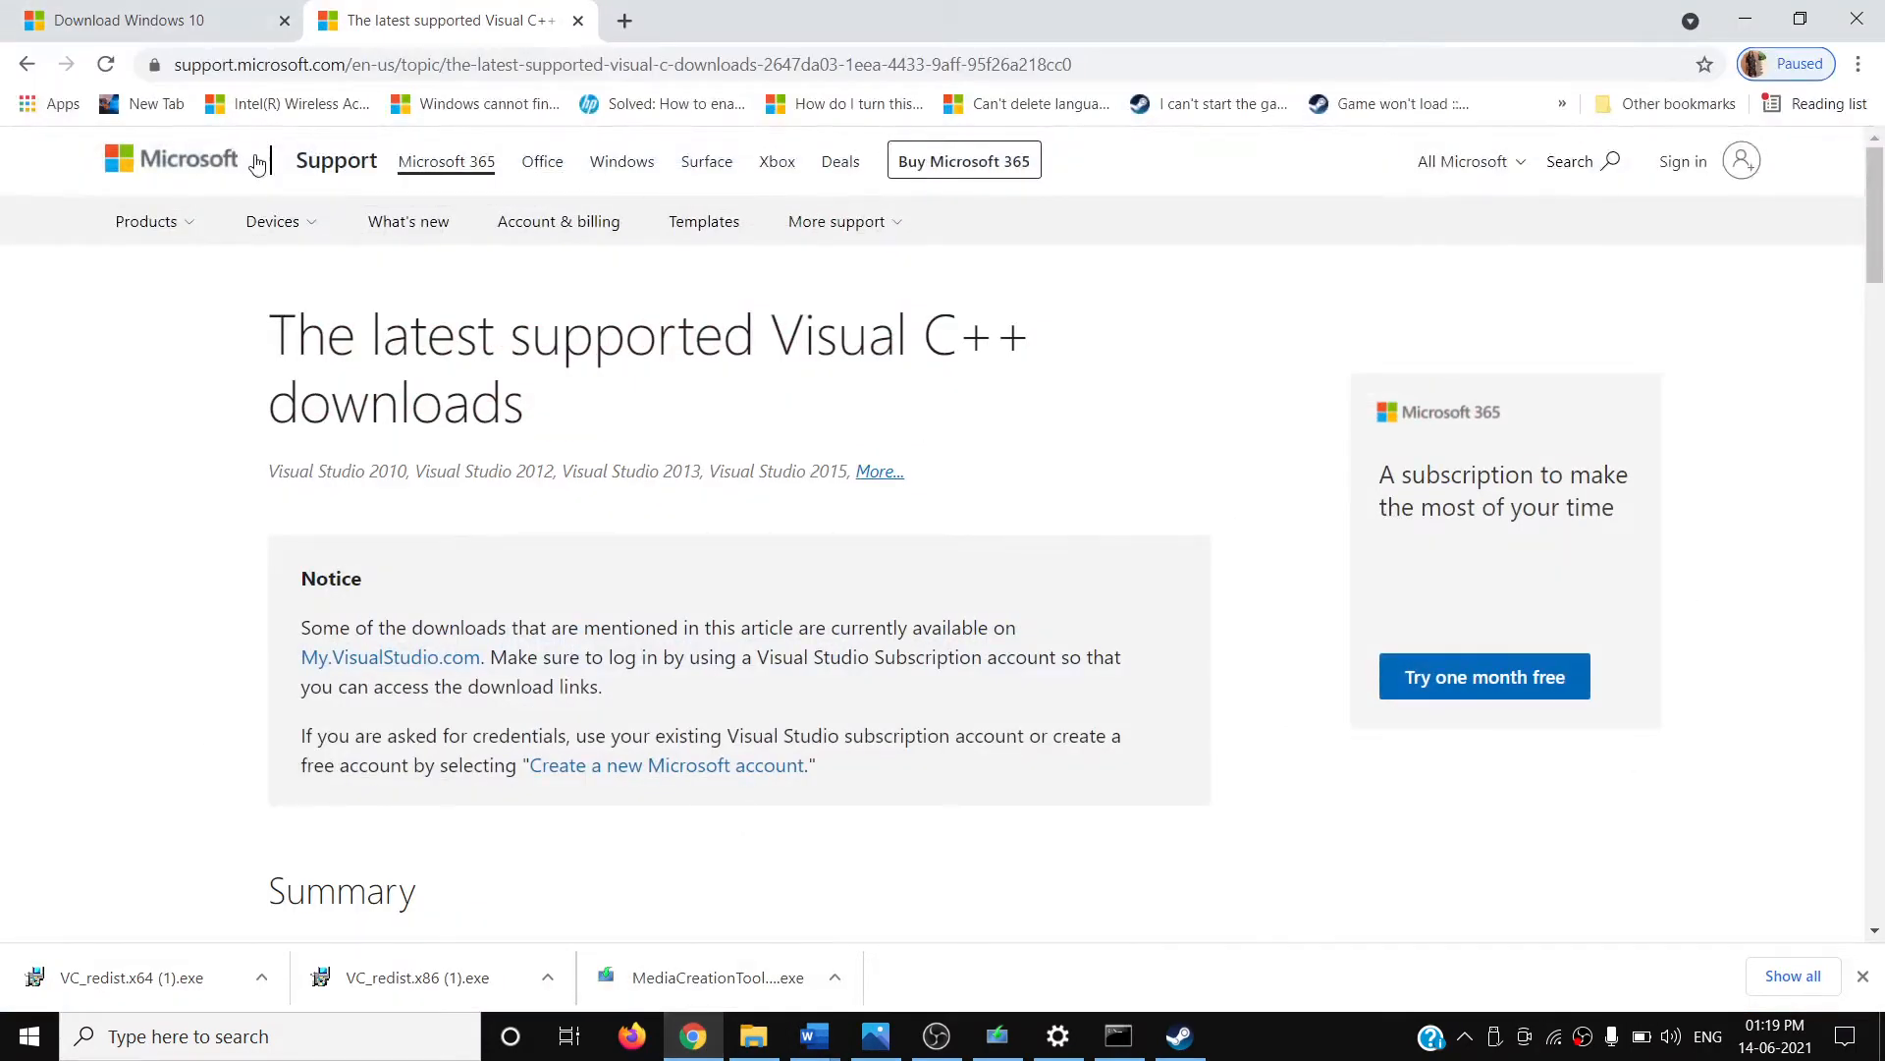
scroll("down", 3)
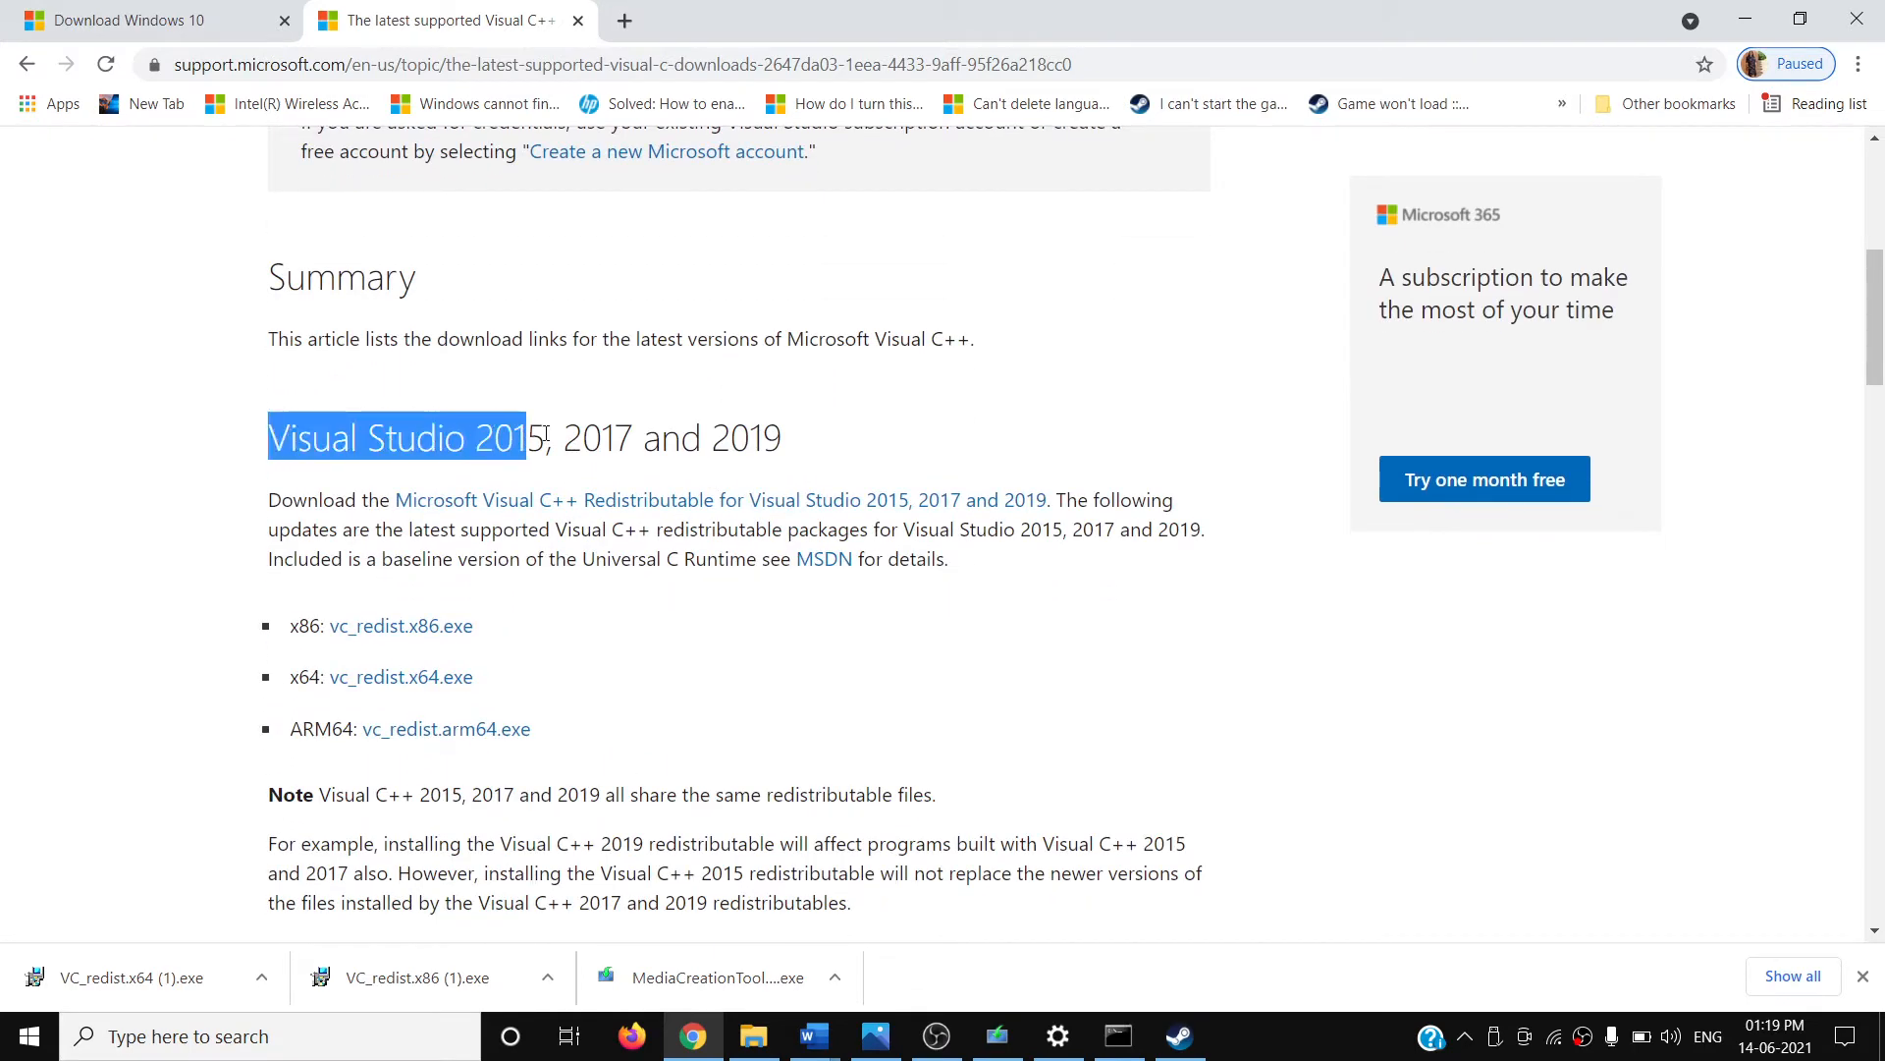
left_click_drag(526, 436, 781, 436)
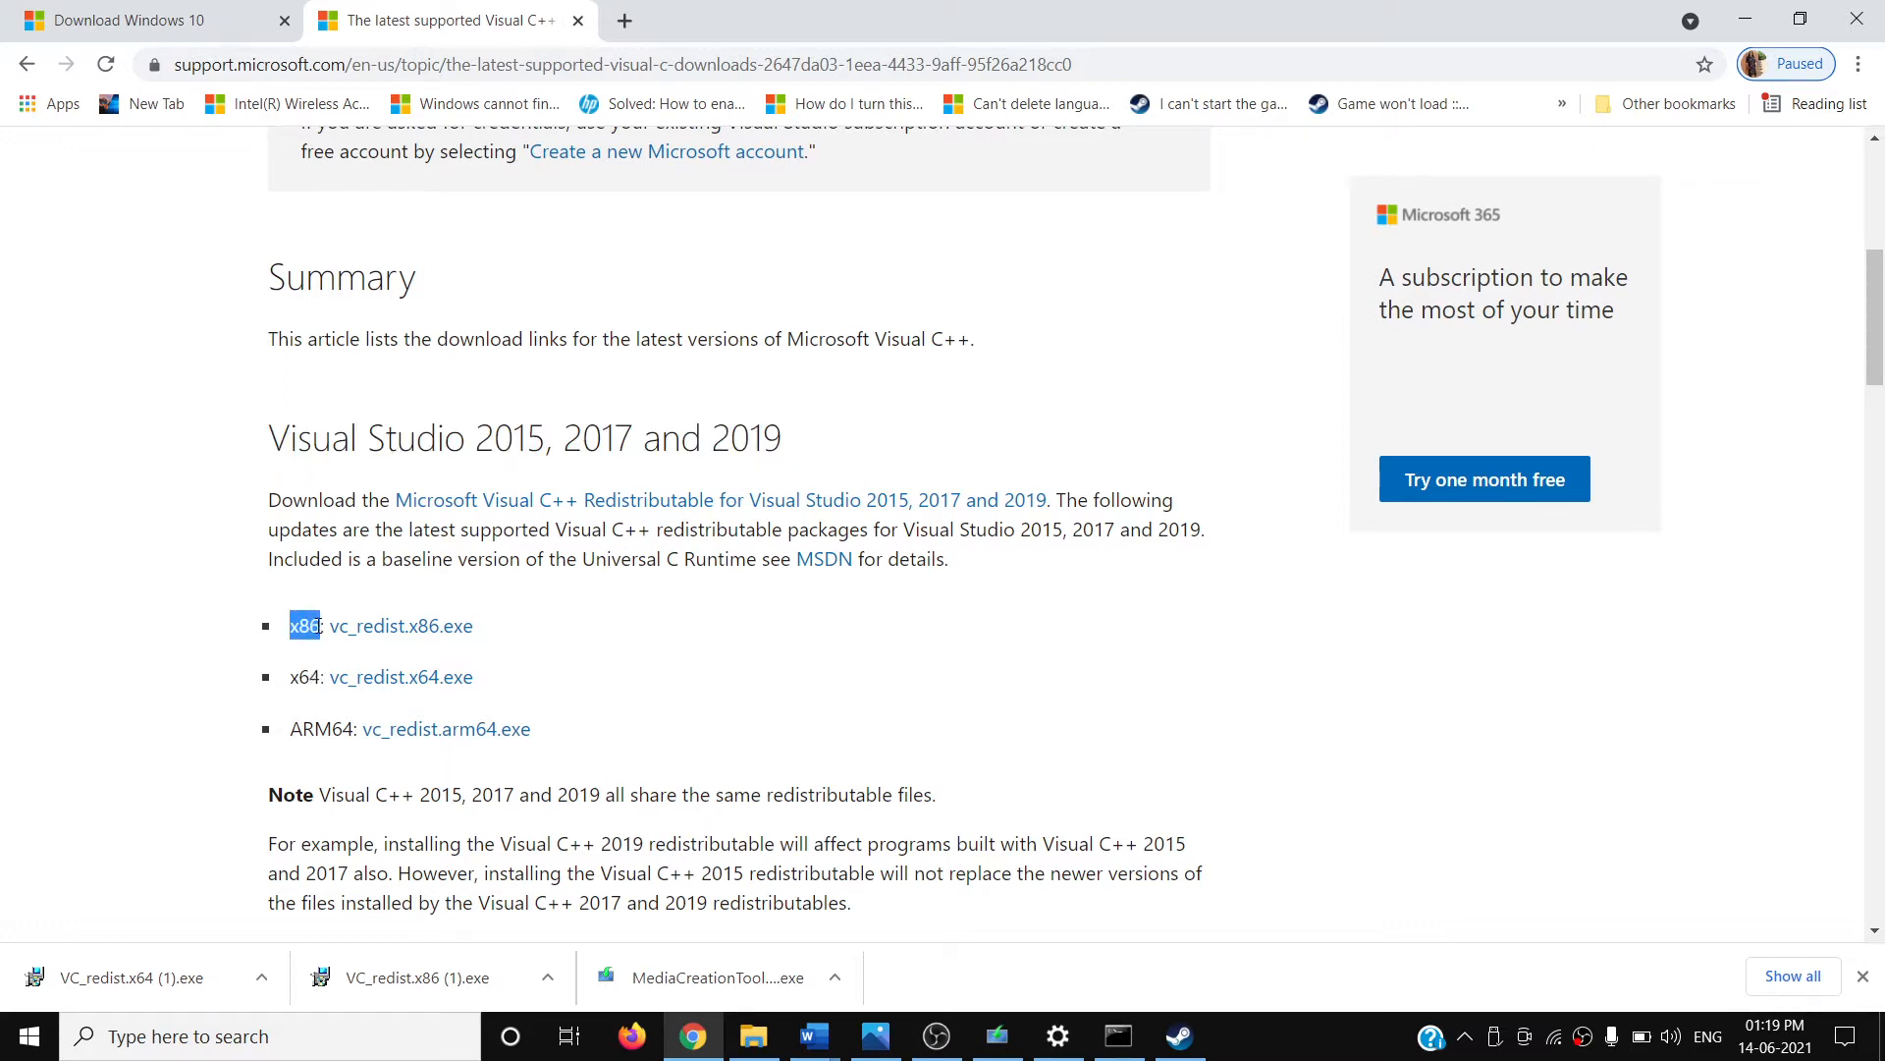
mouse_move(402, 626)
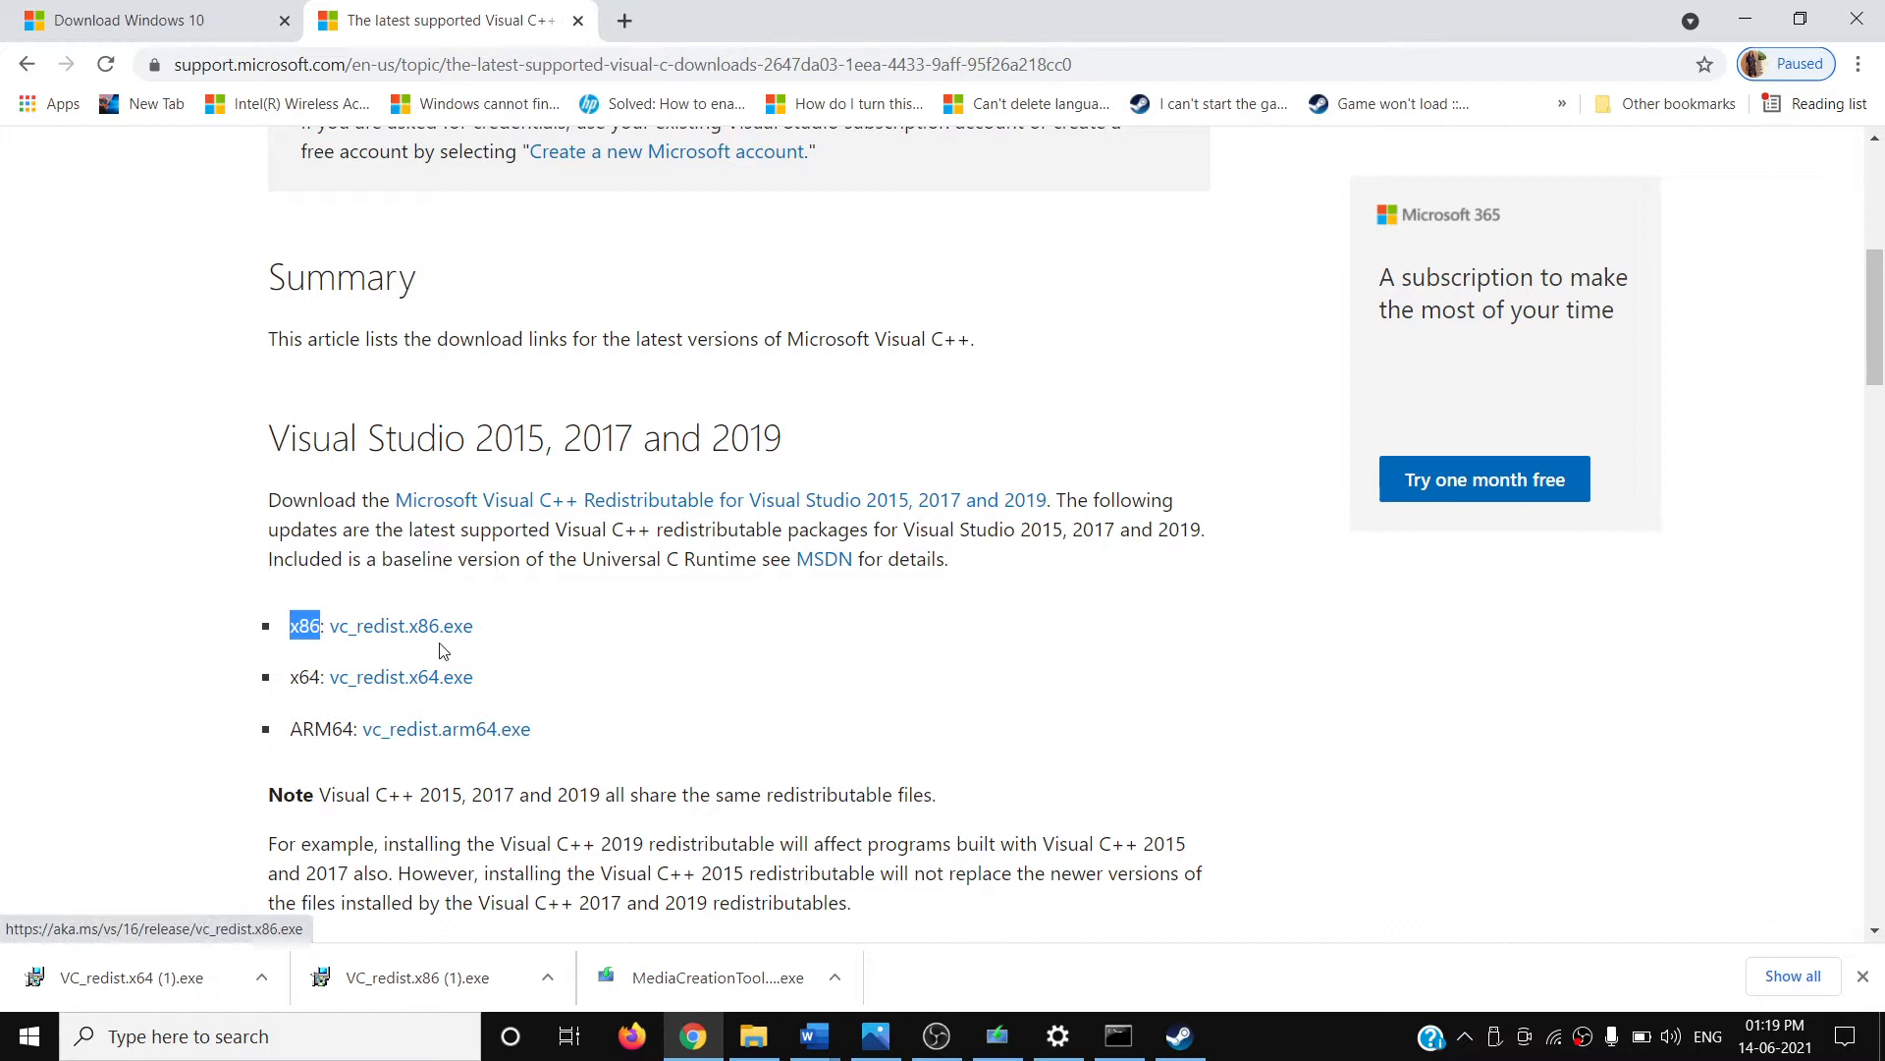
mouse_move(401, 625)
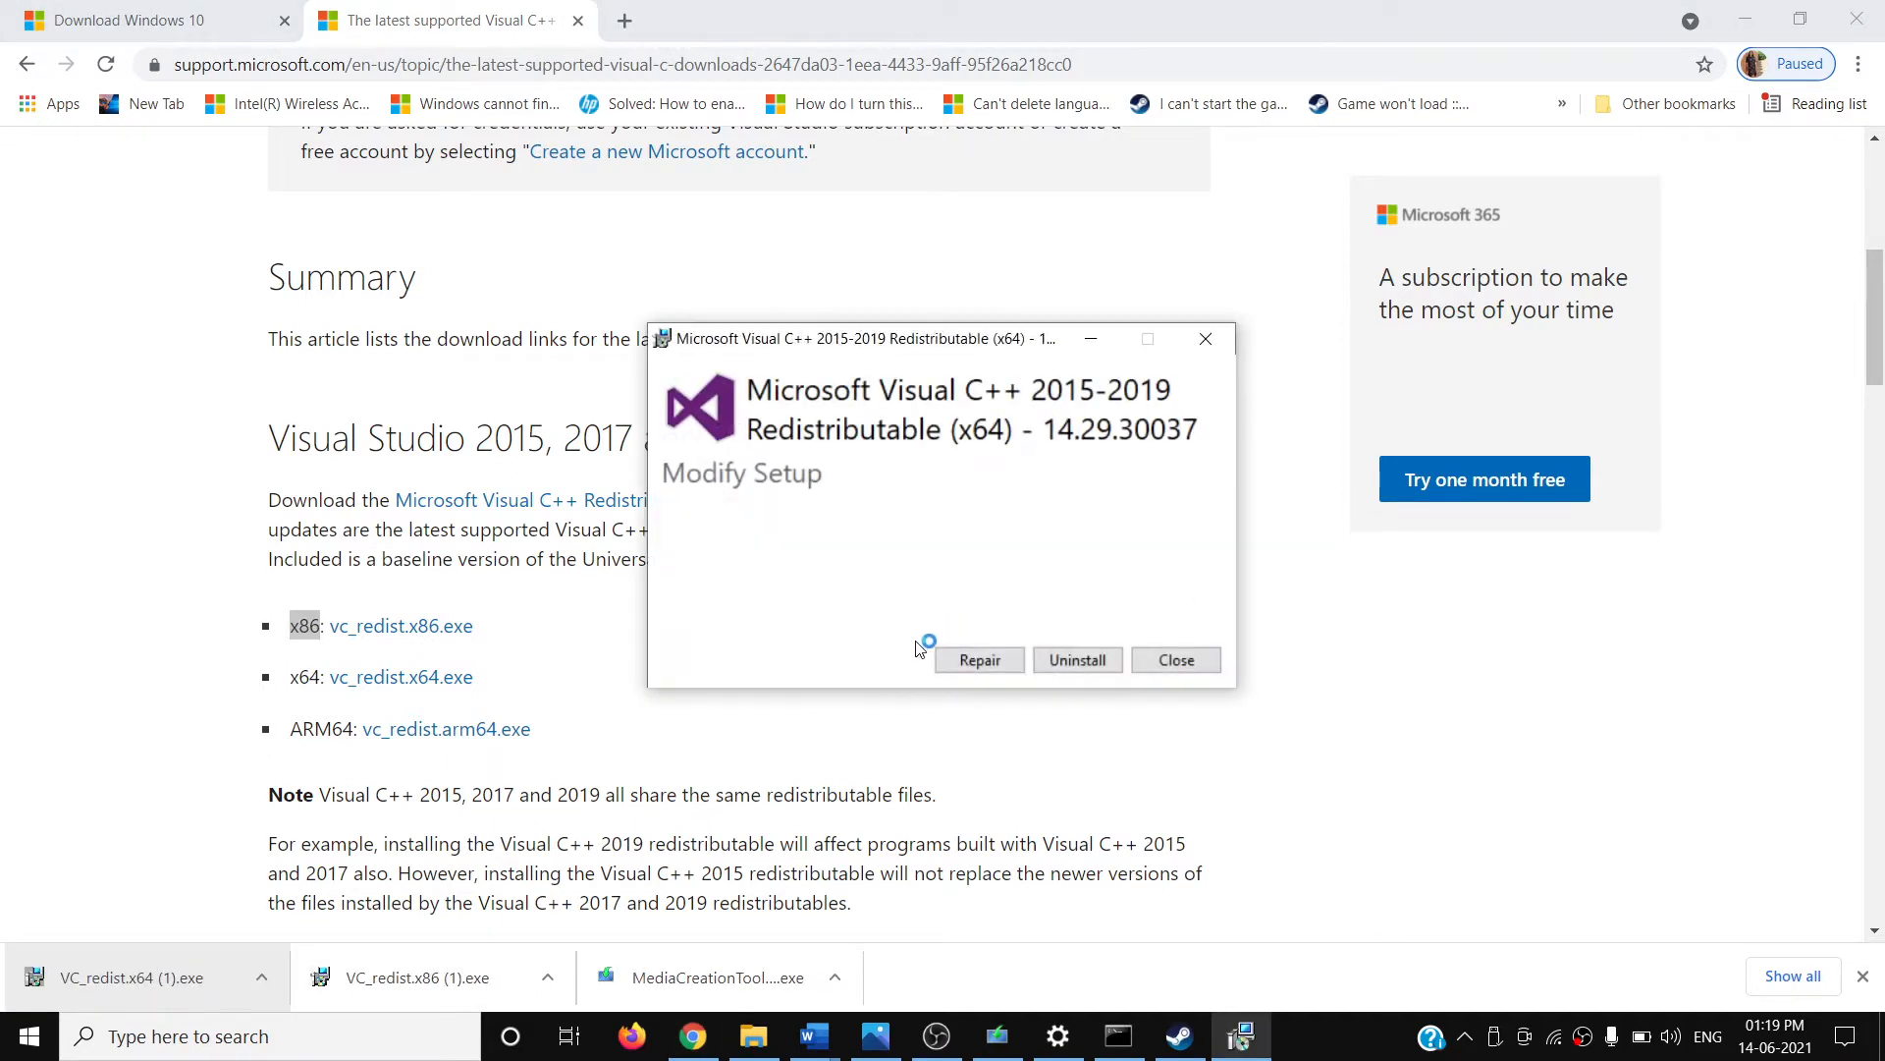
Repair the x64 and x86 Visual C++ 2015-2019 redistributables and dismiss the success message.
left_click(978, 658)
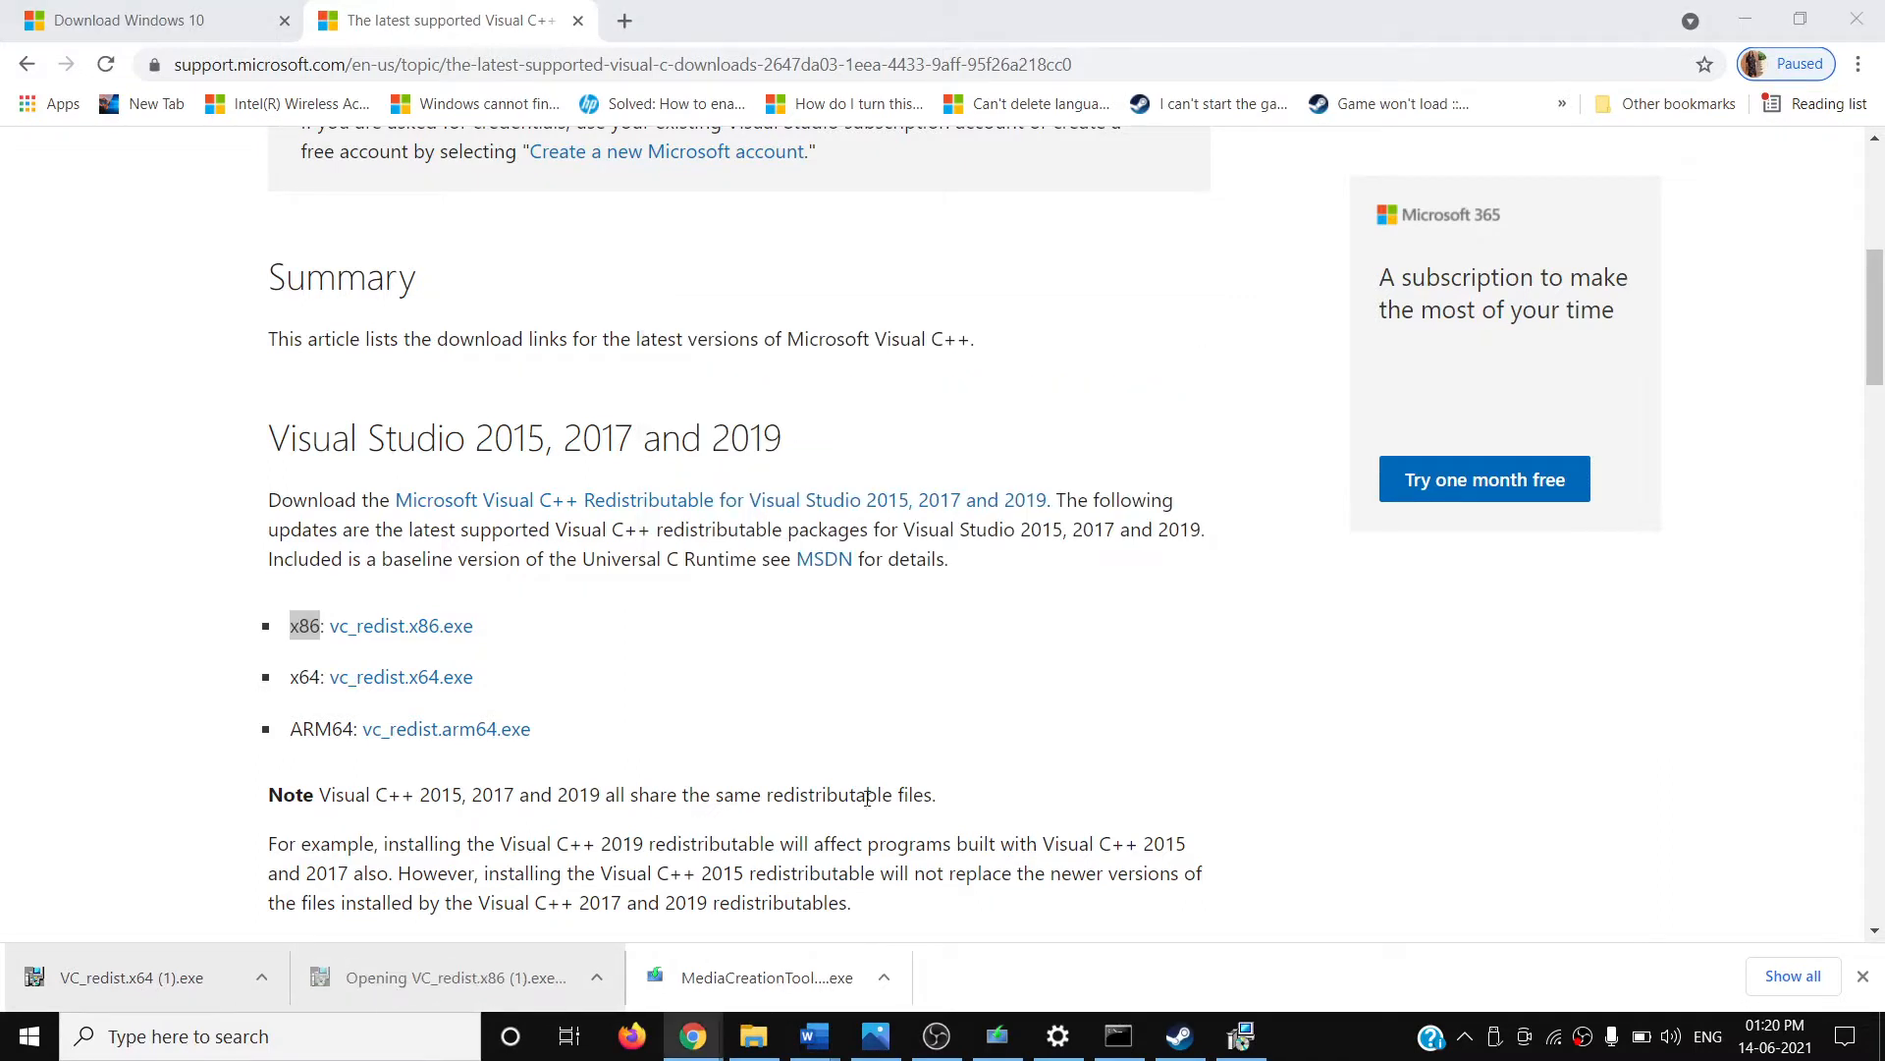
mouse_move(953, 743)
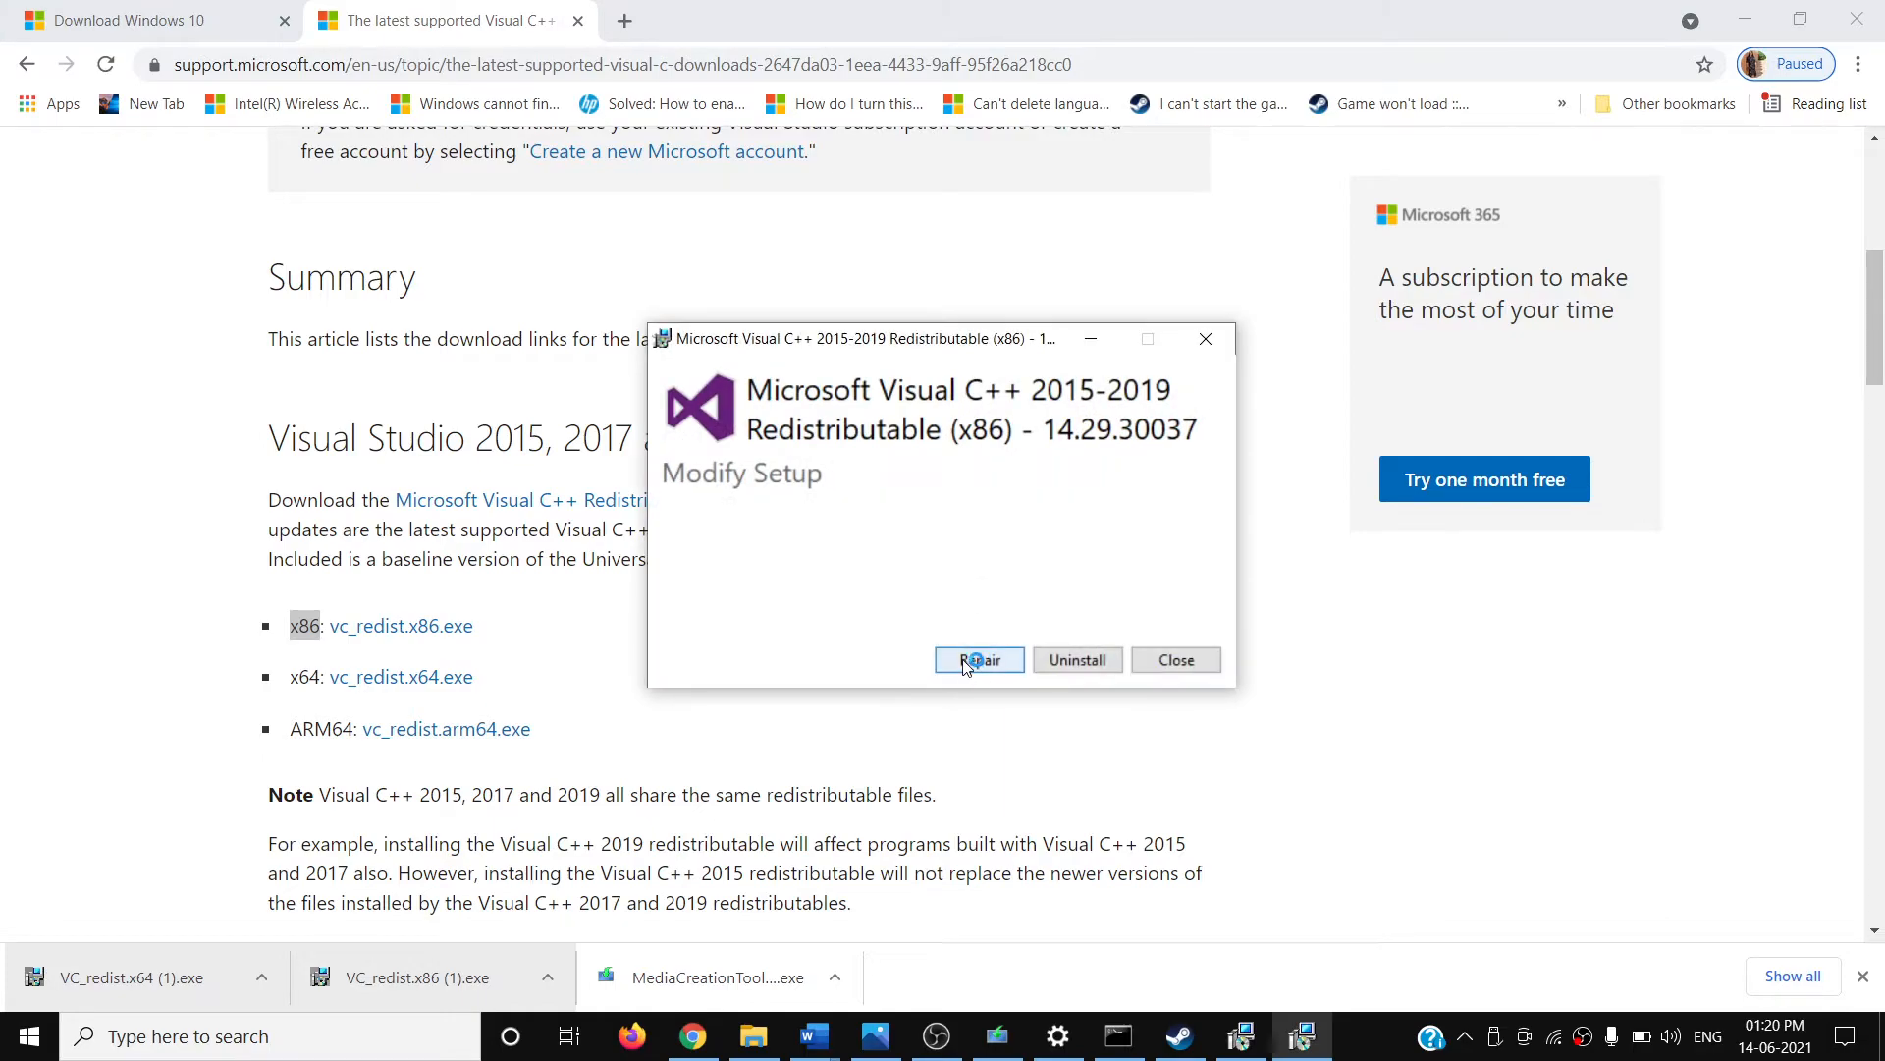
left_click(979, 659)
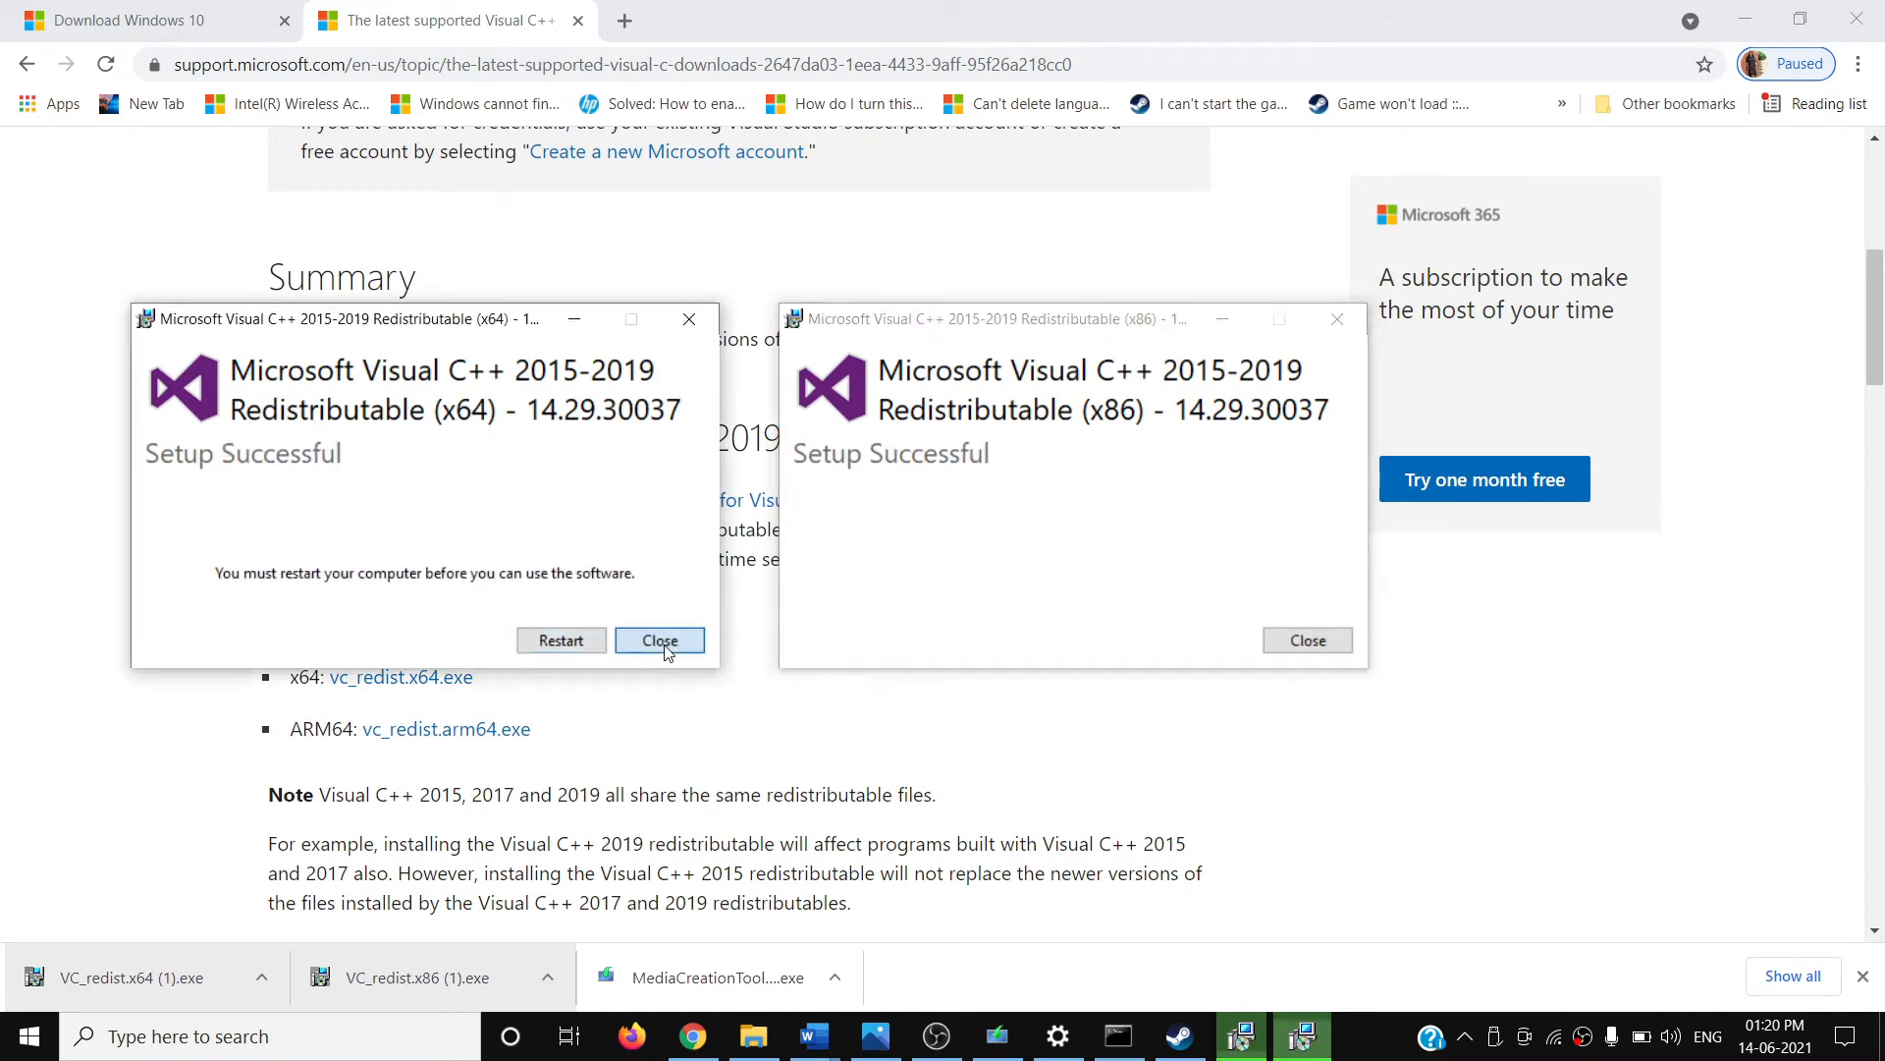
left_click(659, 638)
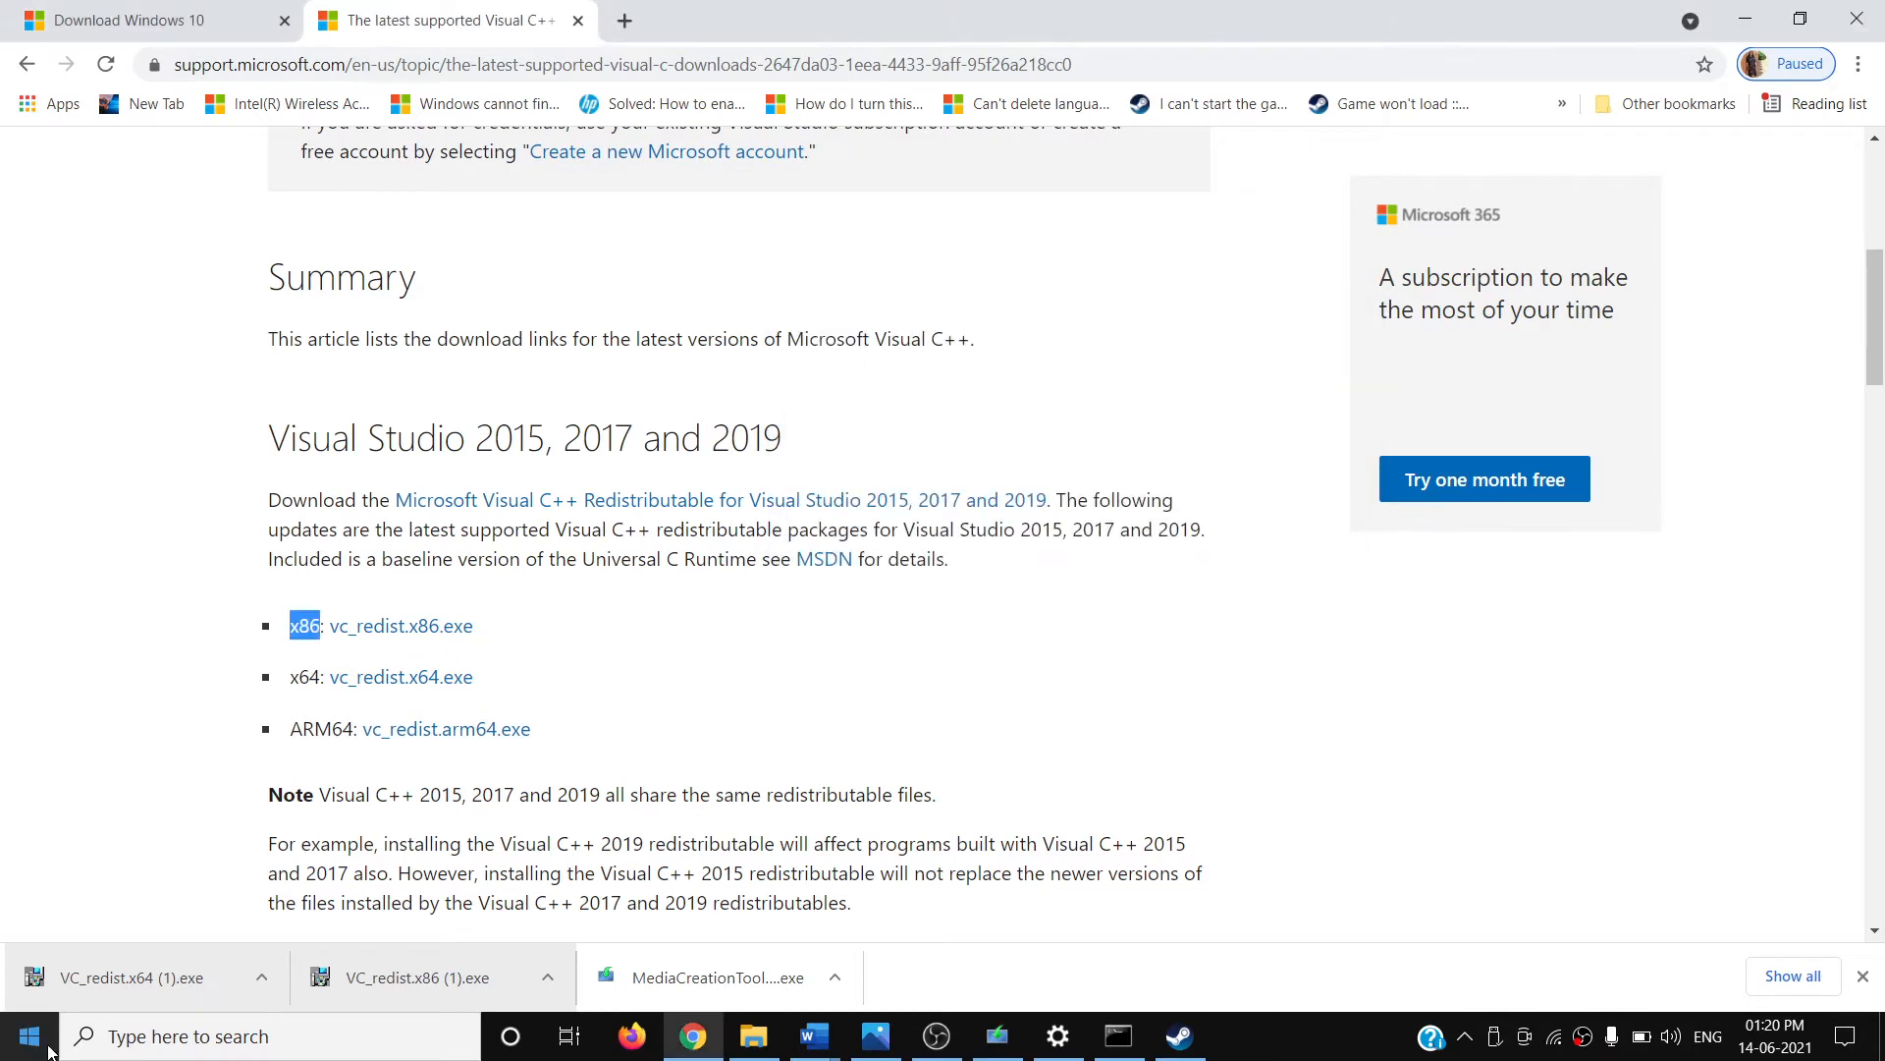
Switch from Chrome back to the Insurgency: Sandstorm store page in Steam.
left_click(27, 1035)
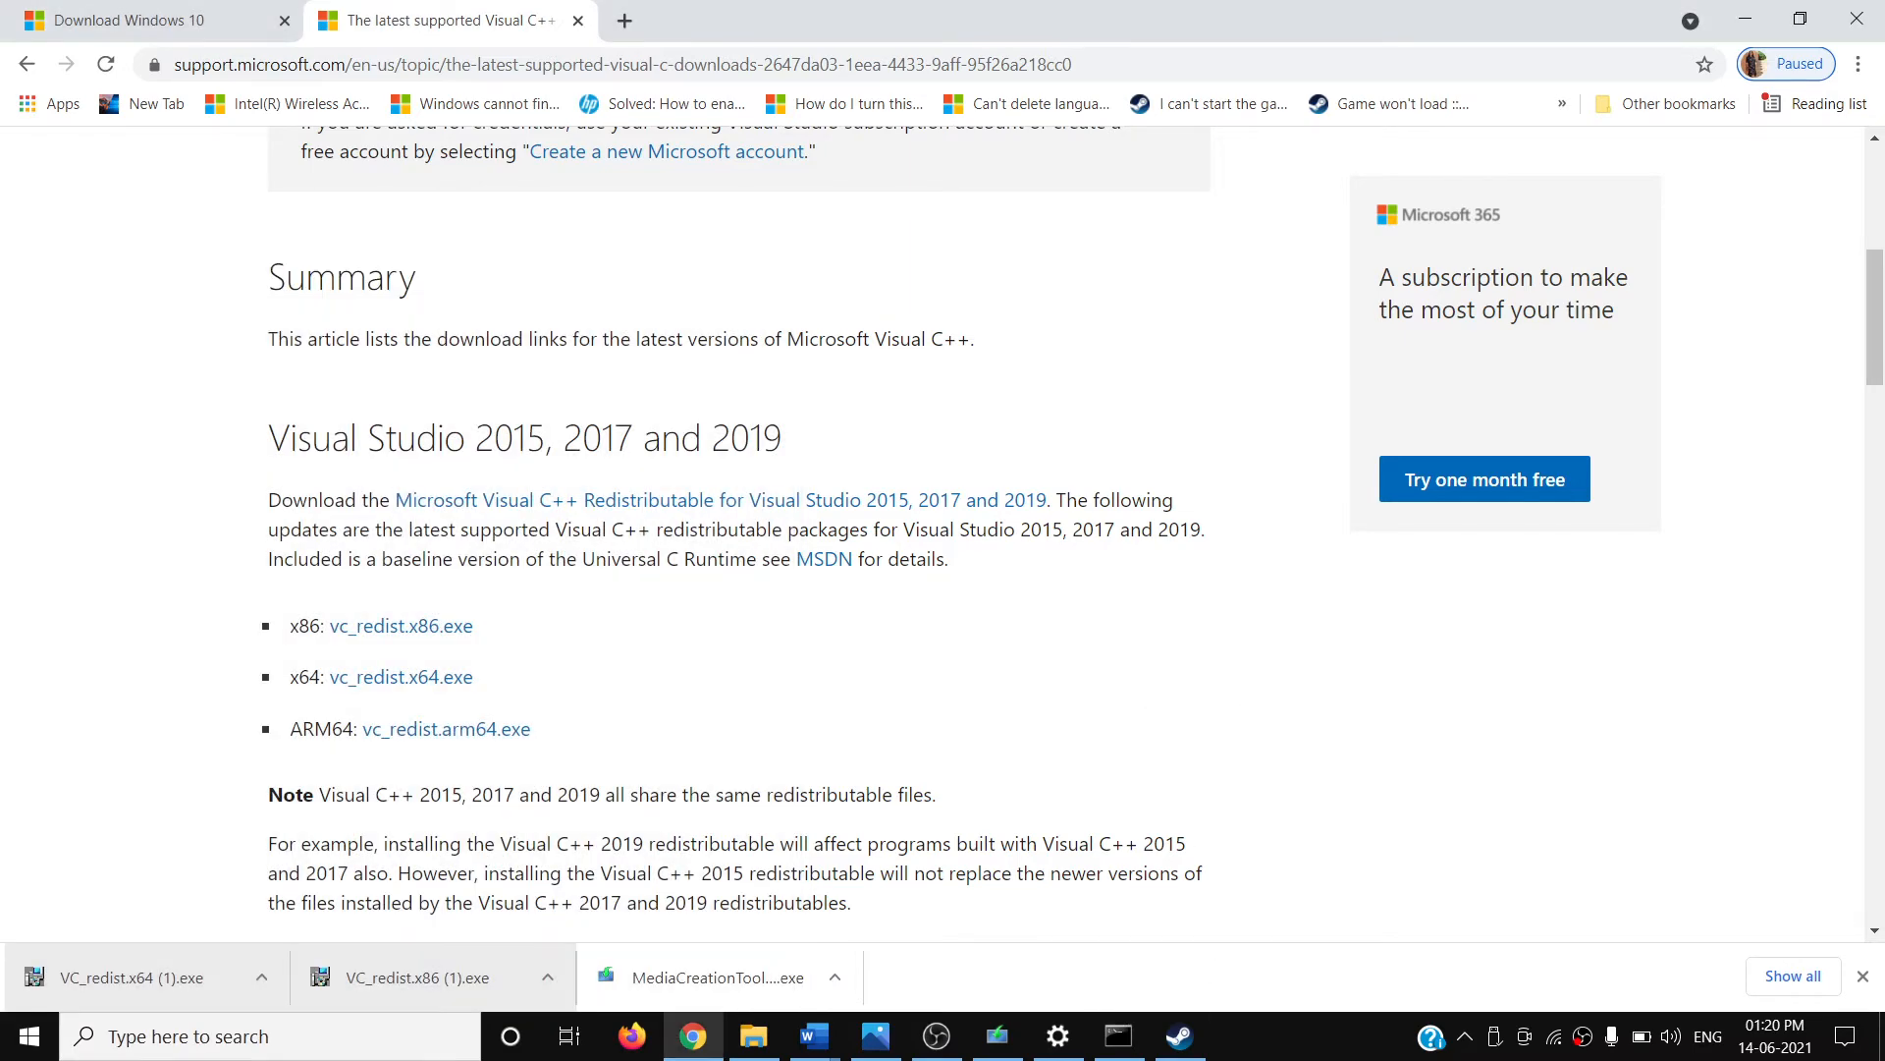
left_click(1177, 1035)
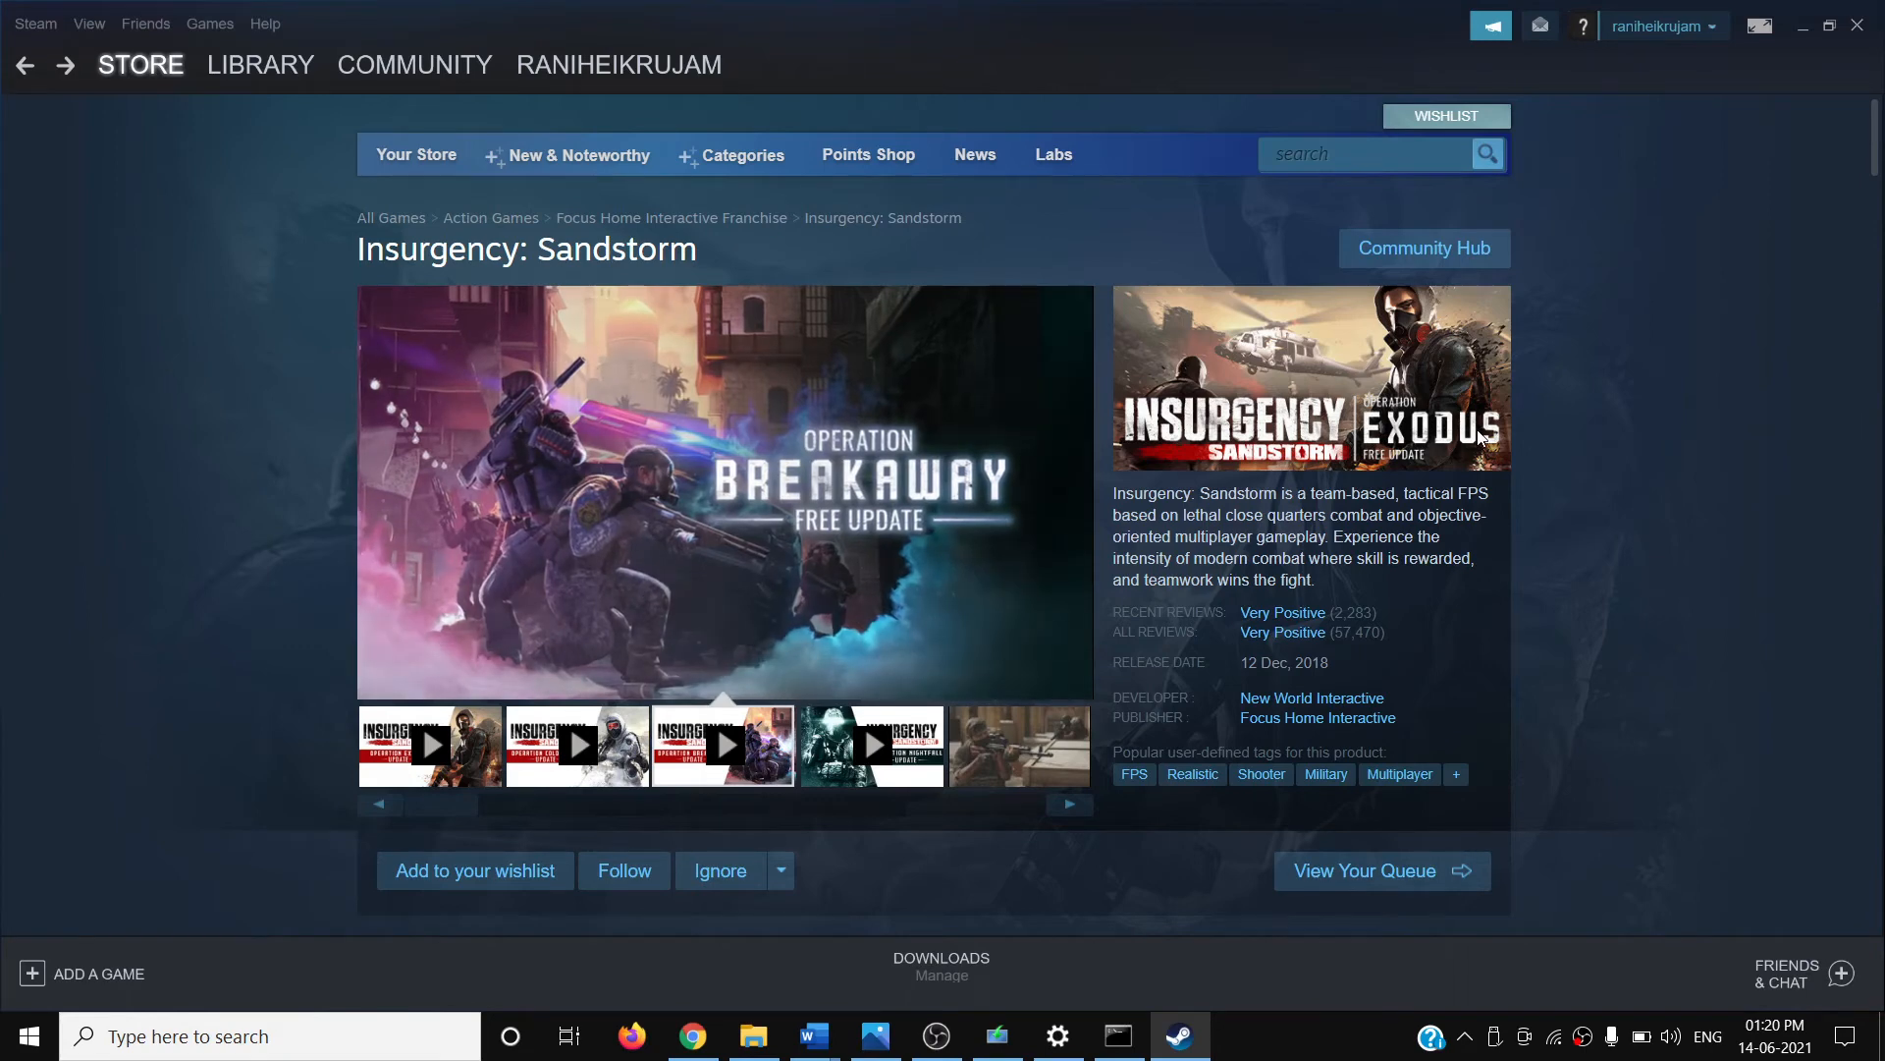
From the Steam Library, open Dead by Daylight's Properties on its General settings.
left_click(258, 64)
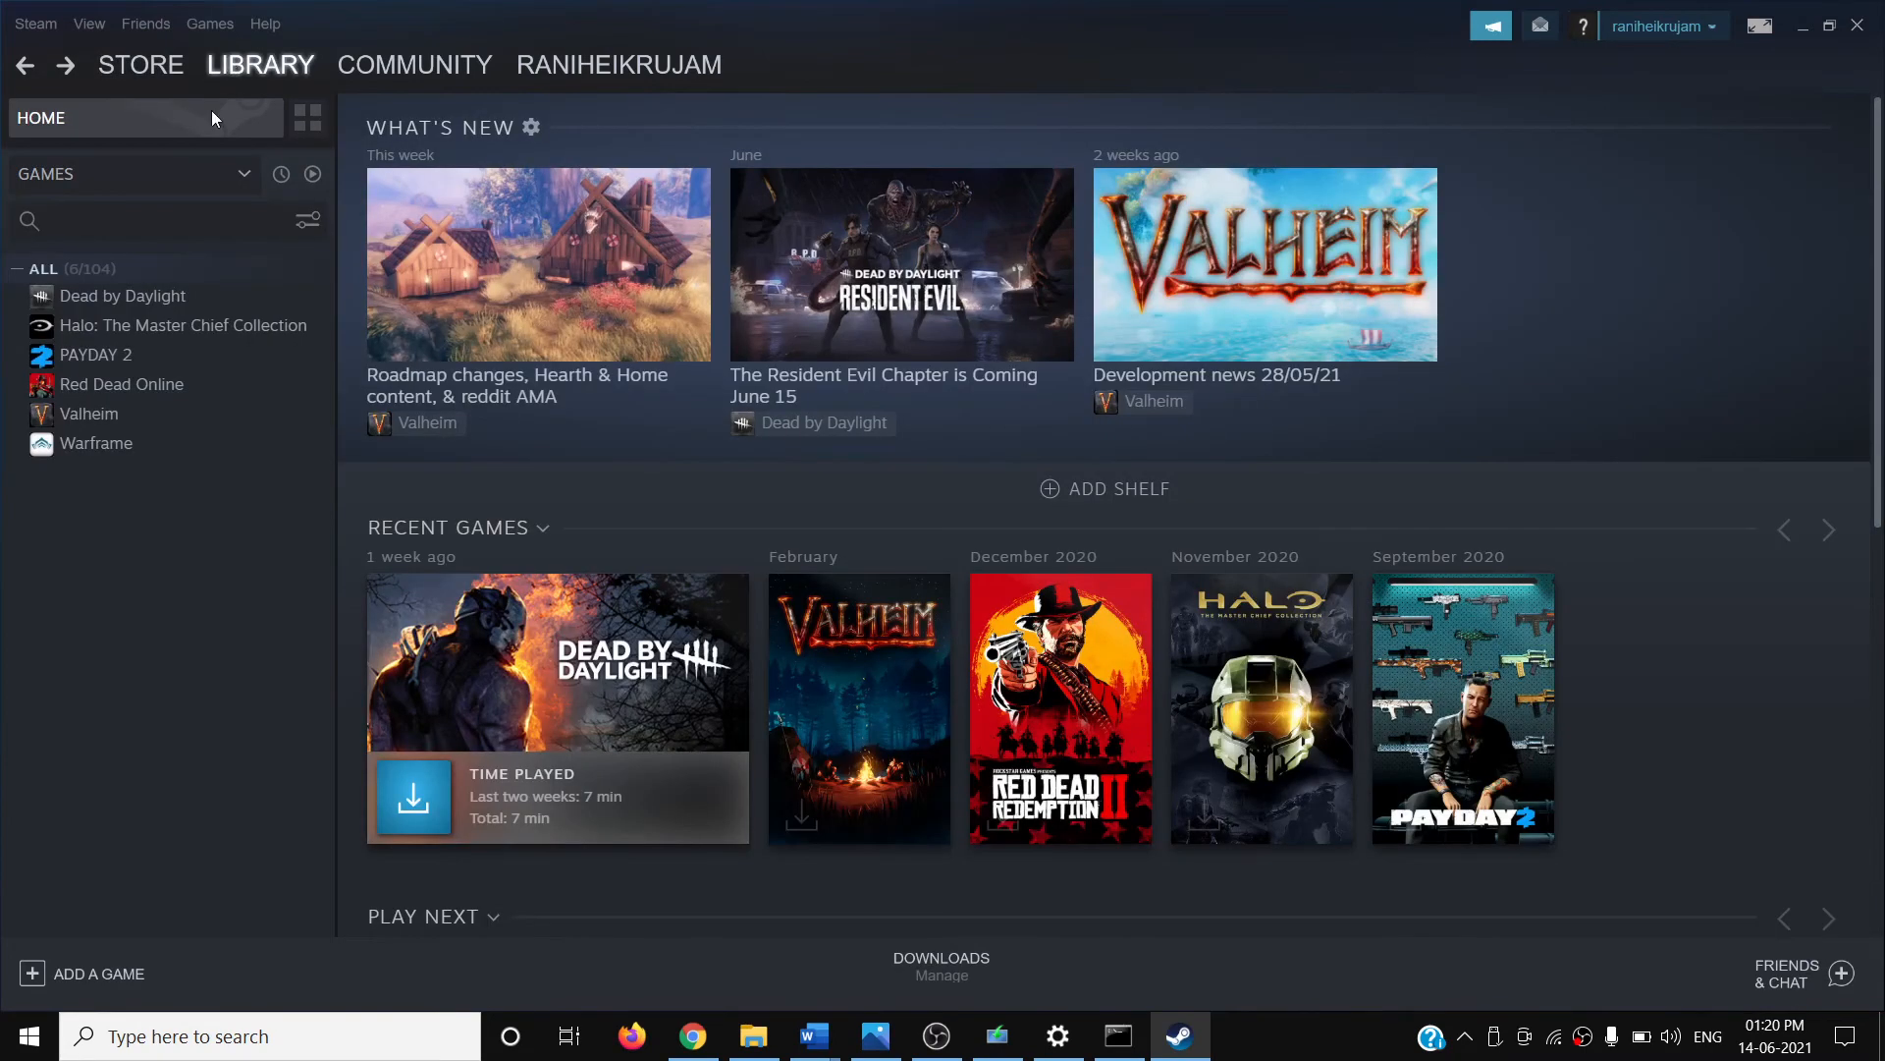
right_click(121, 295)
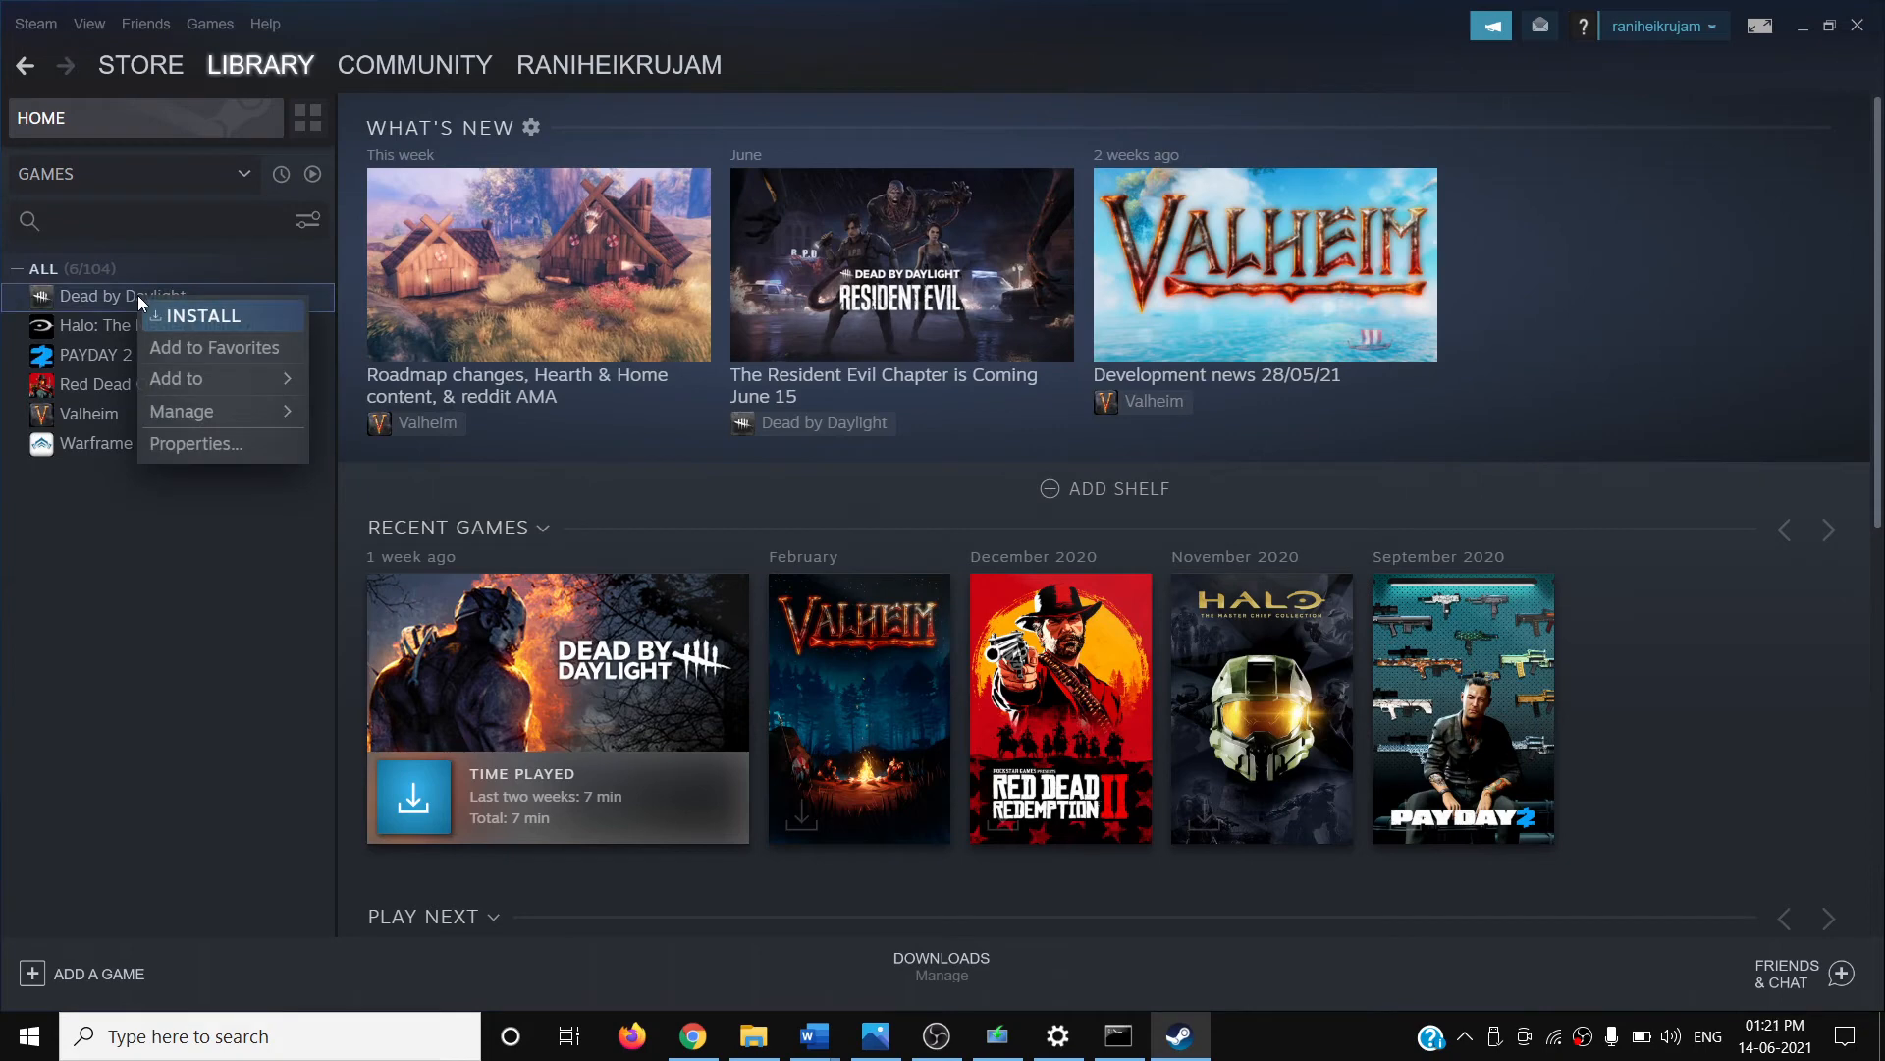
mouse_move(141, 673)
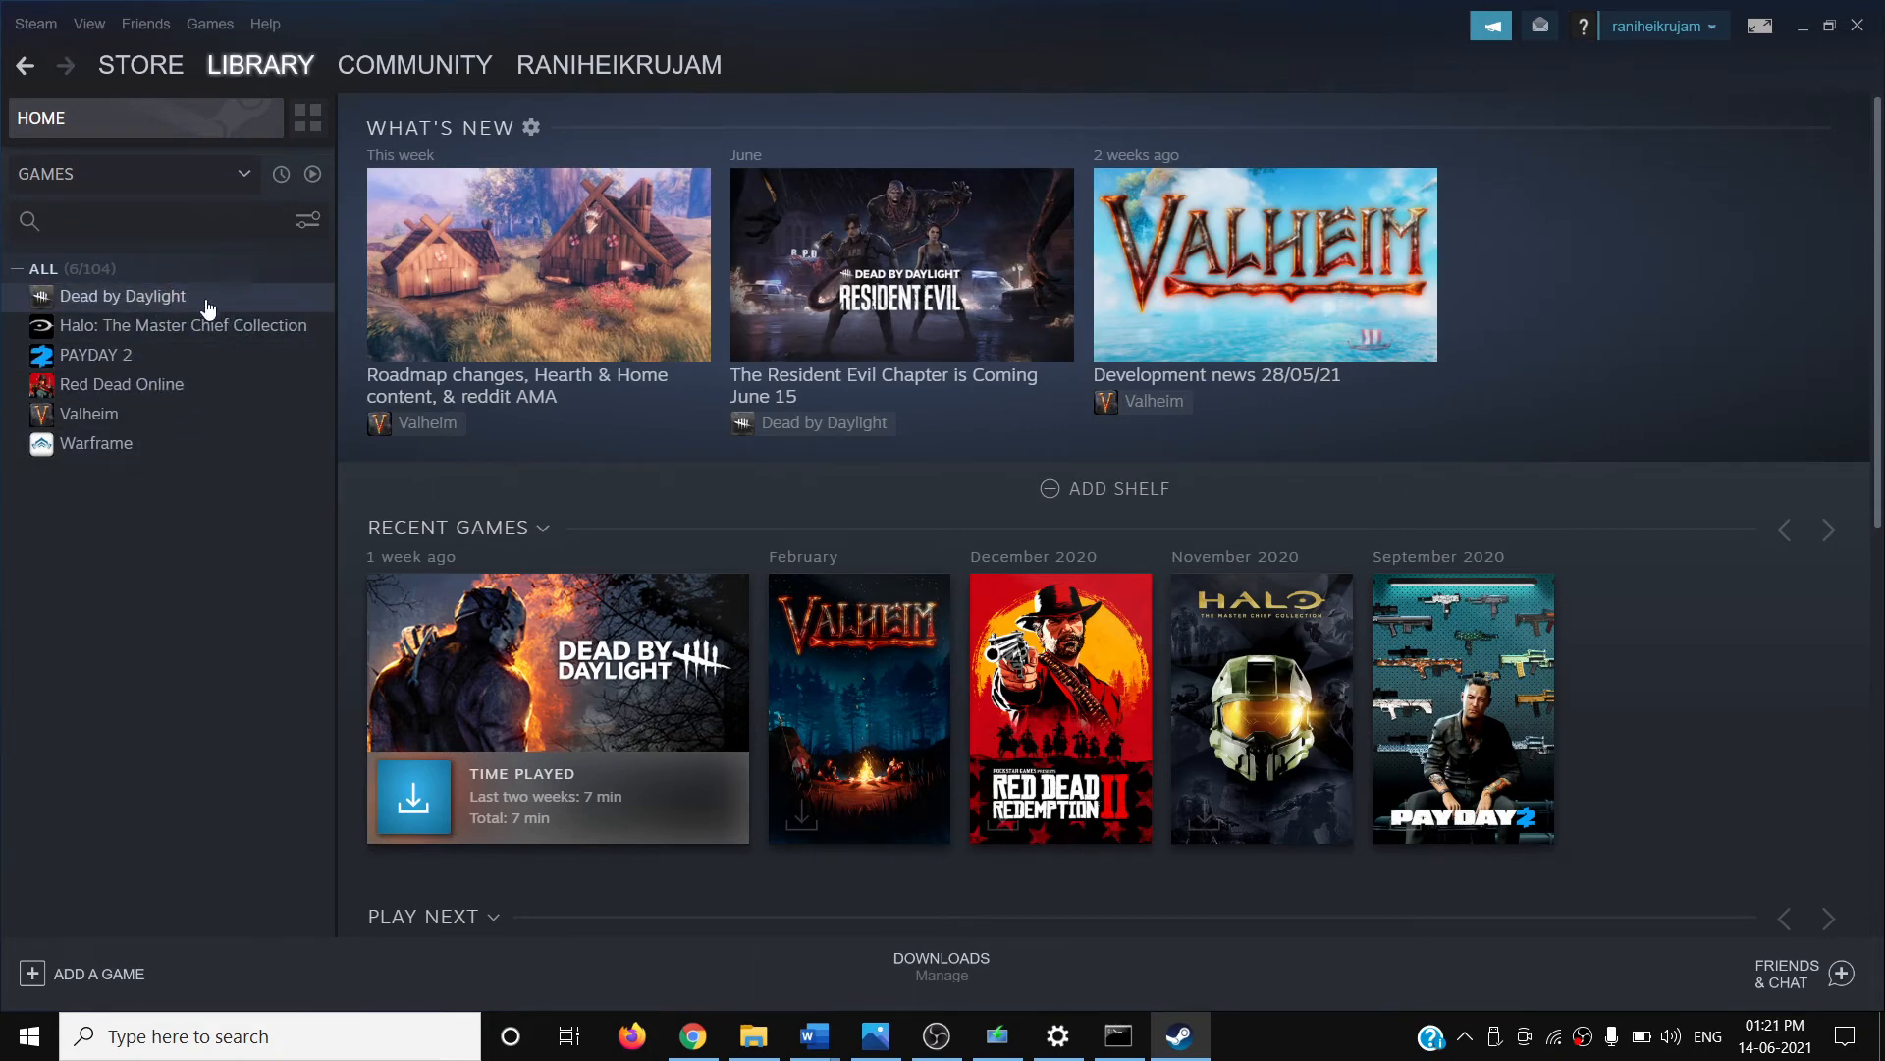
mouse_move(162, 307)
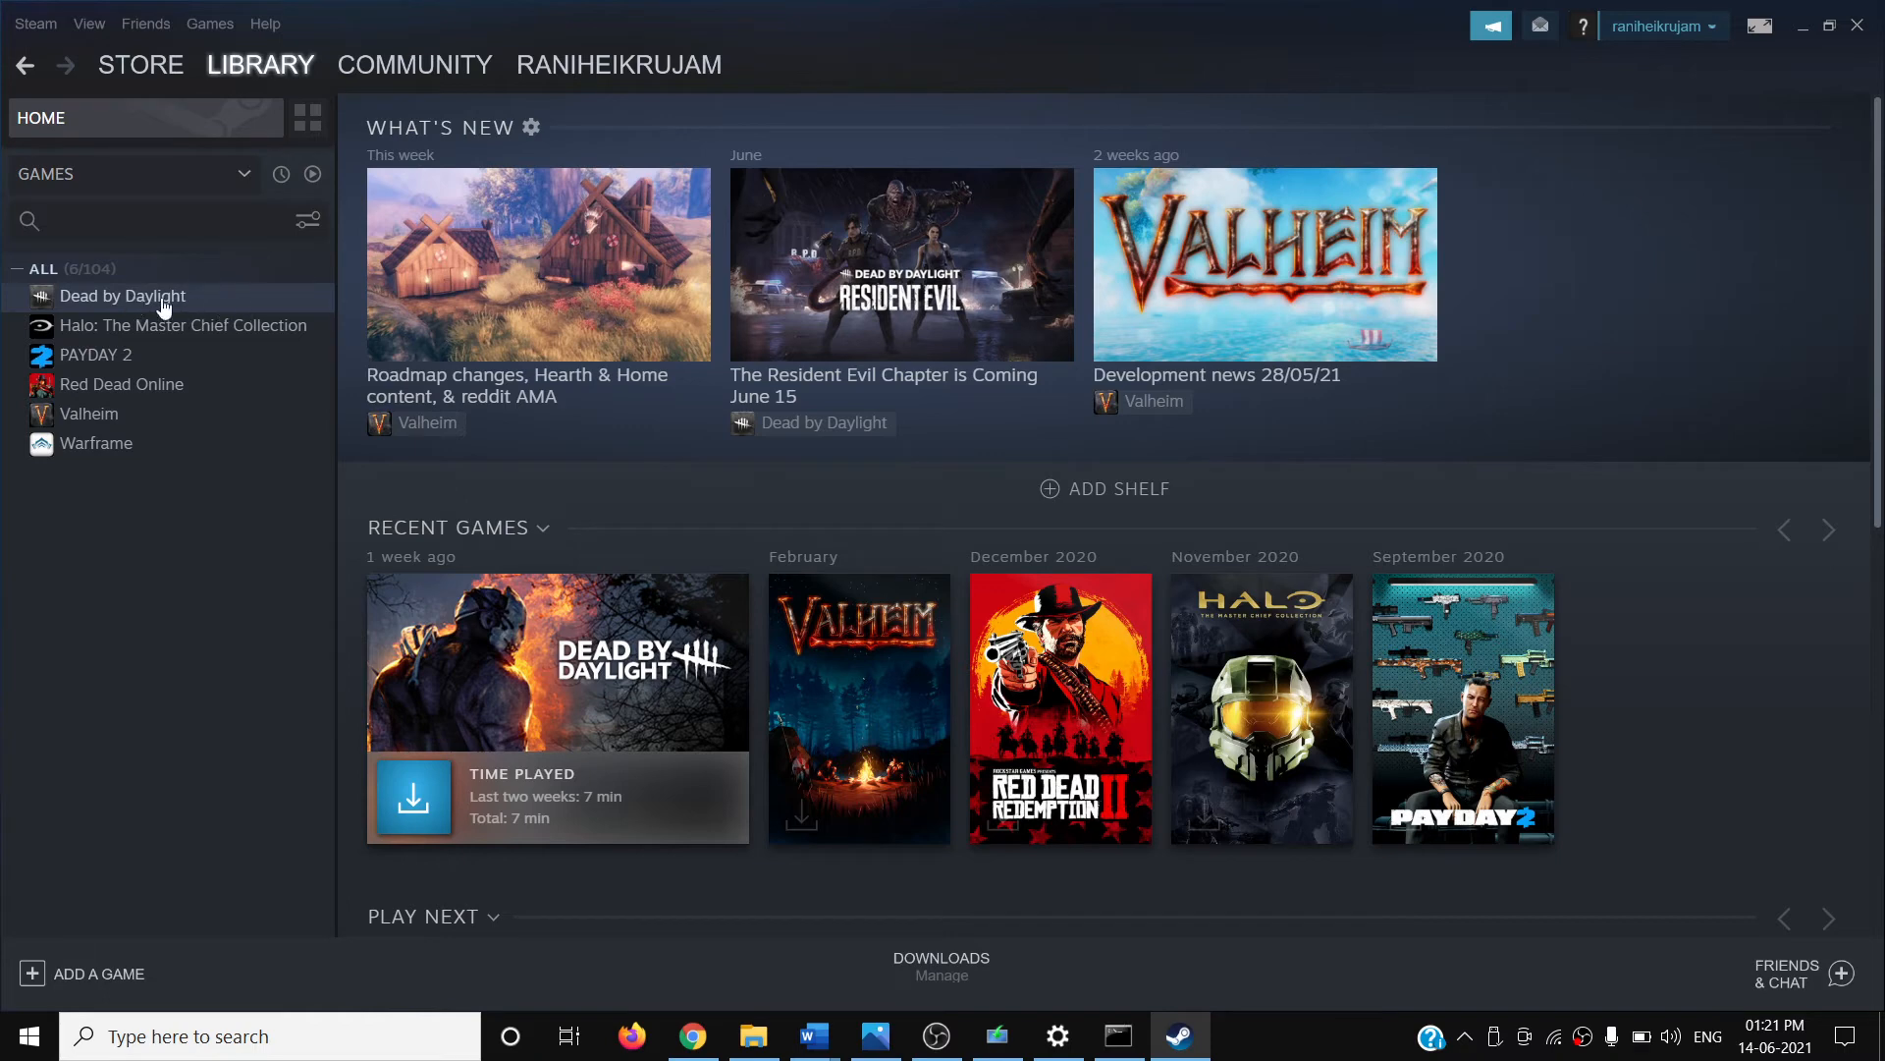
right_click(122, 295)
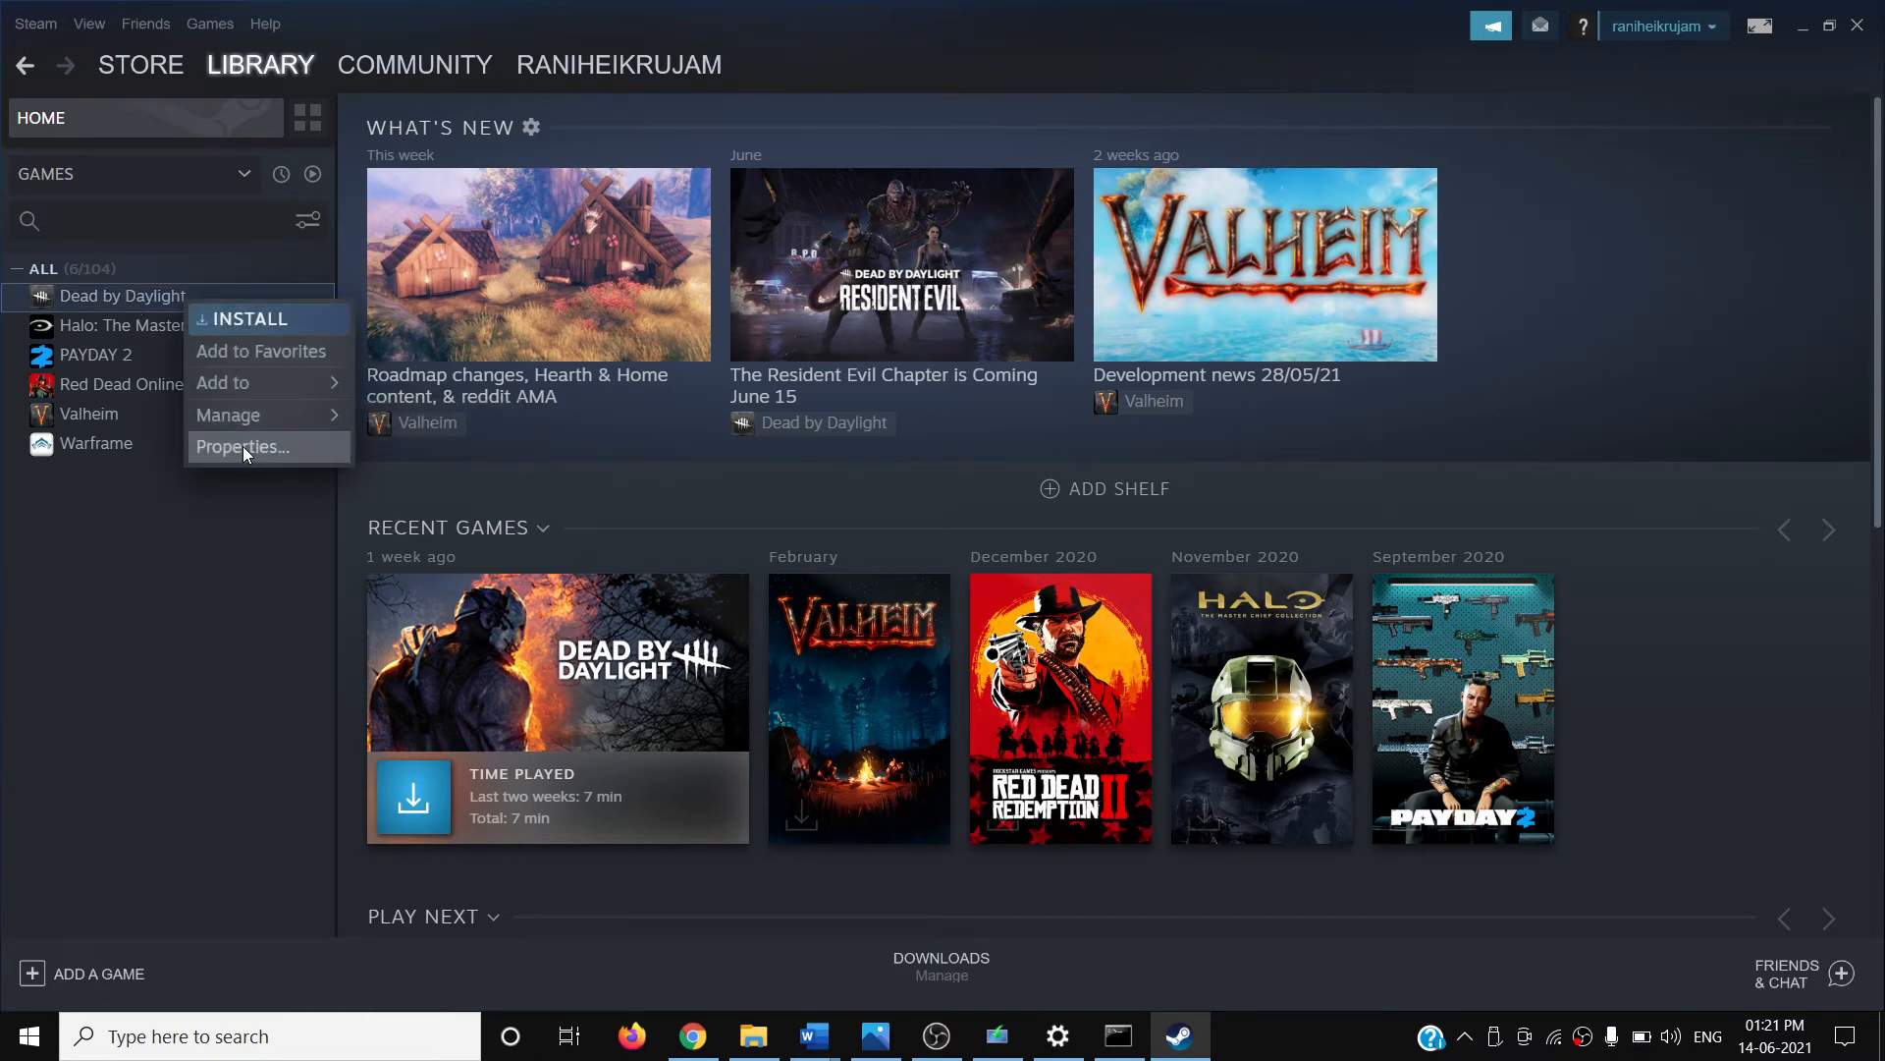
left_click(245, 446)
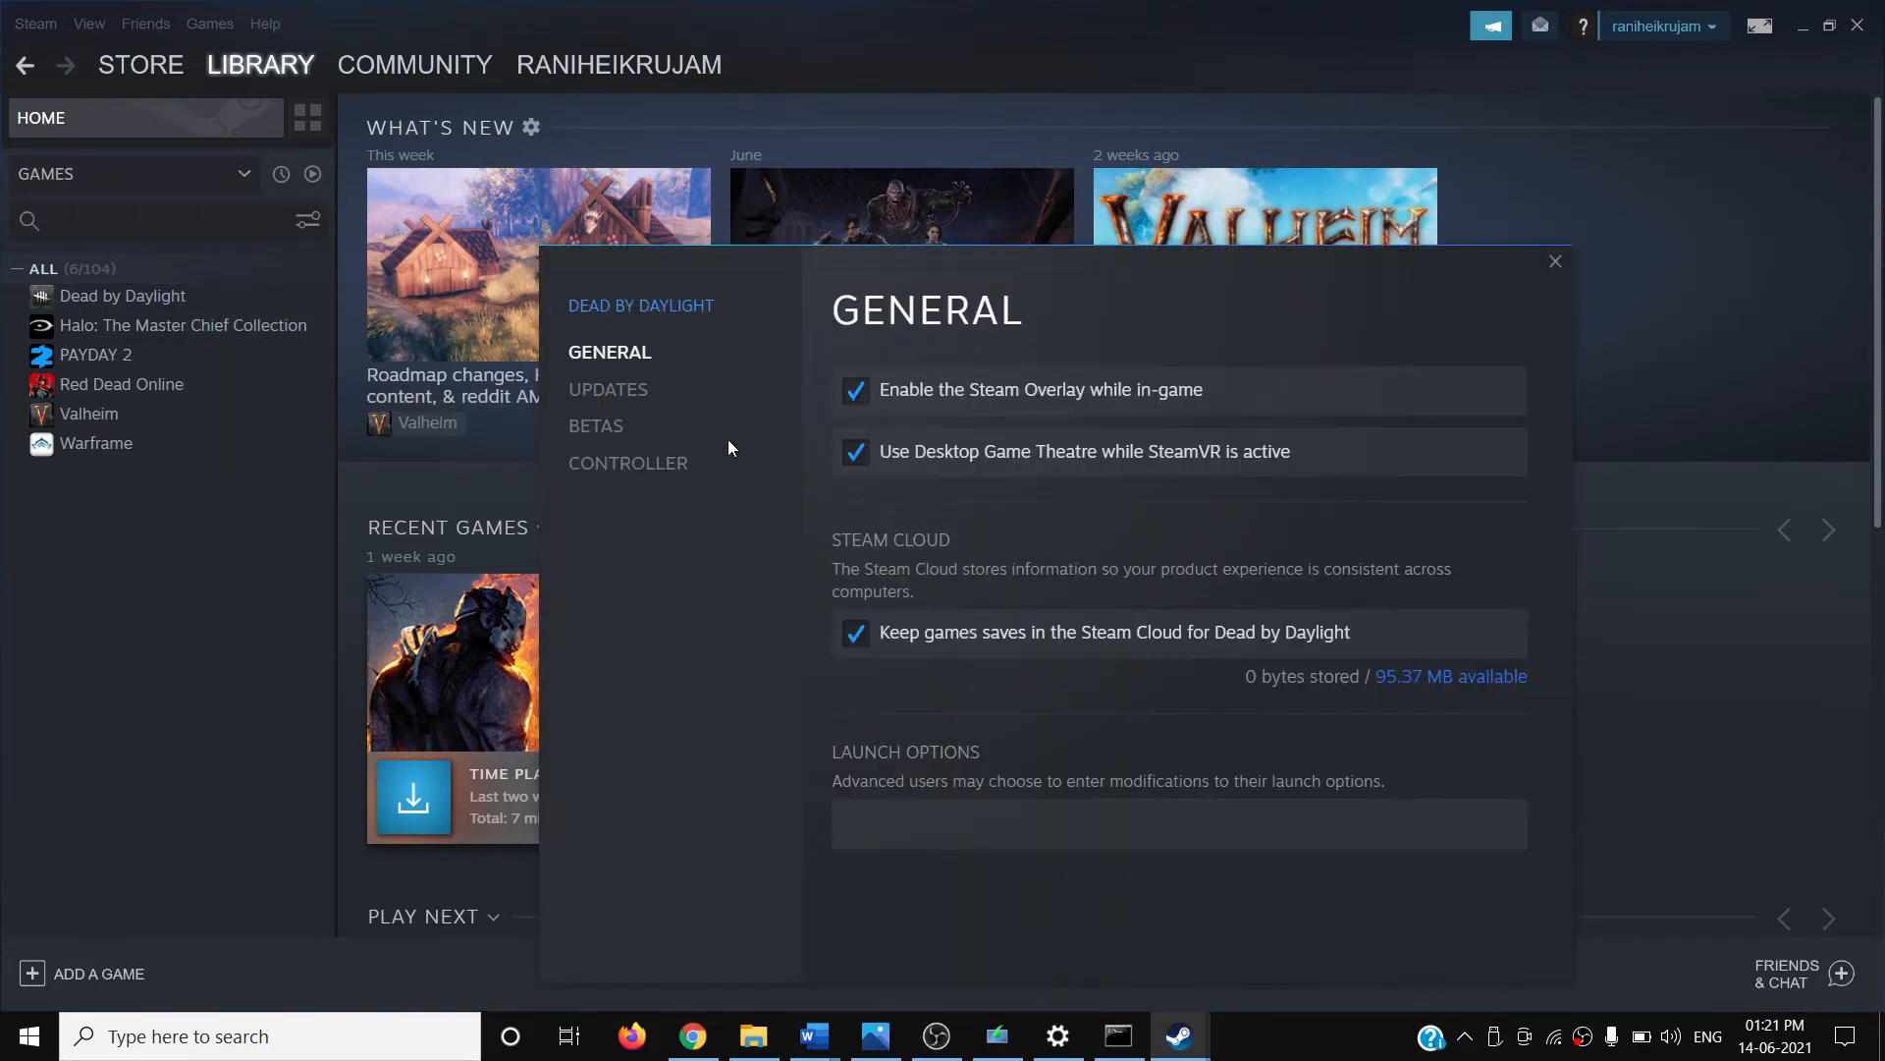
mouse_move(812, 1035)
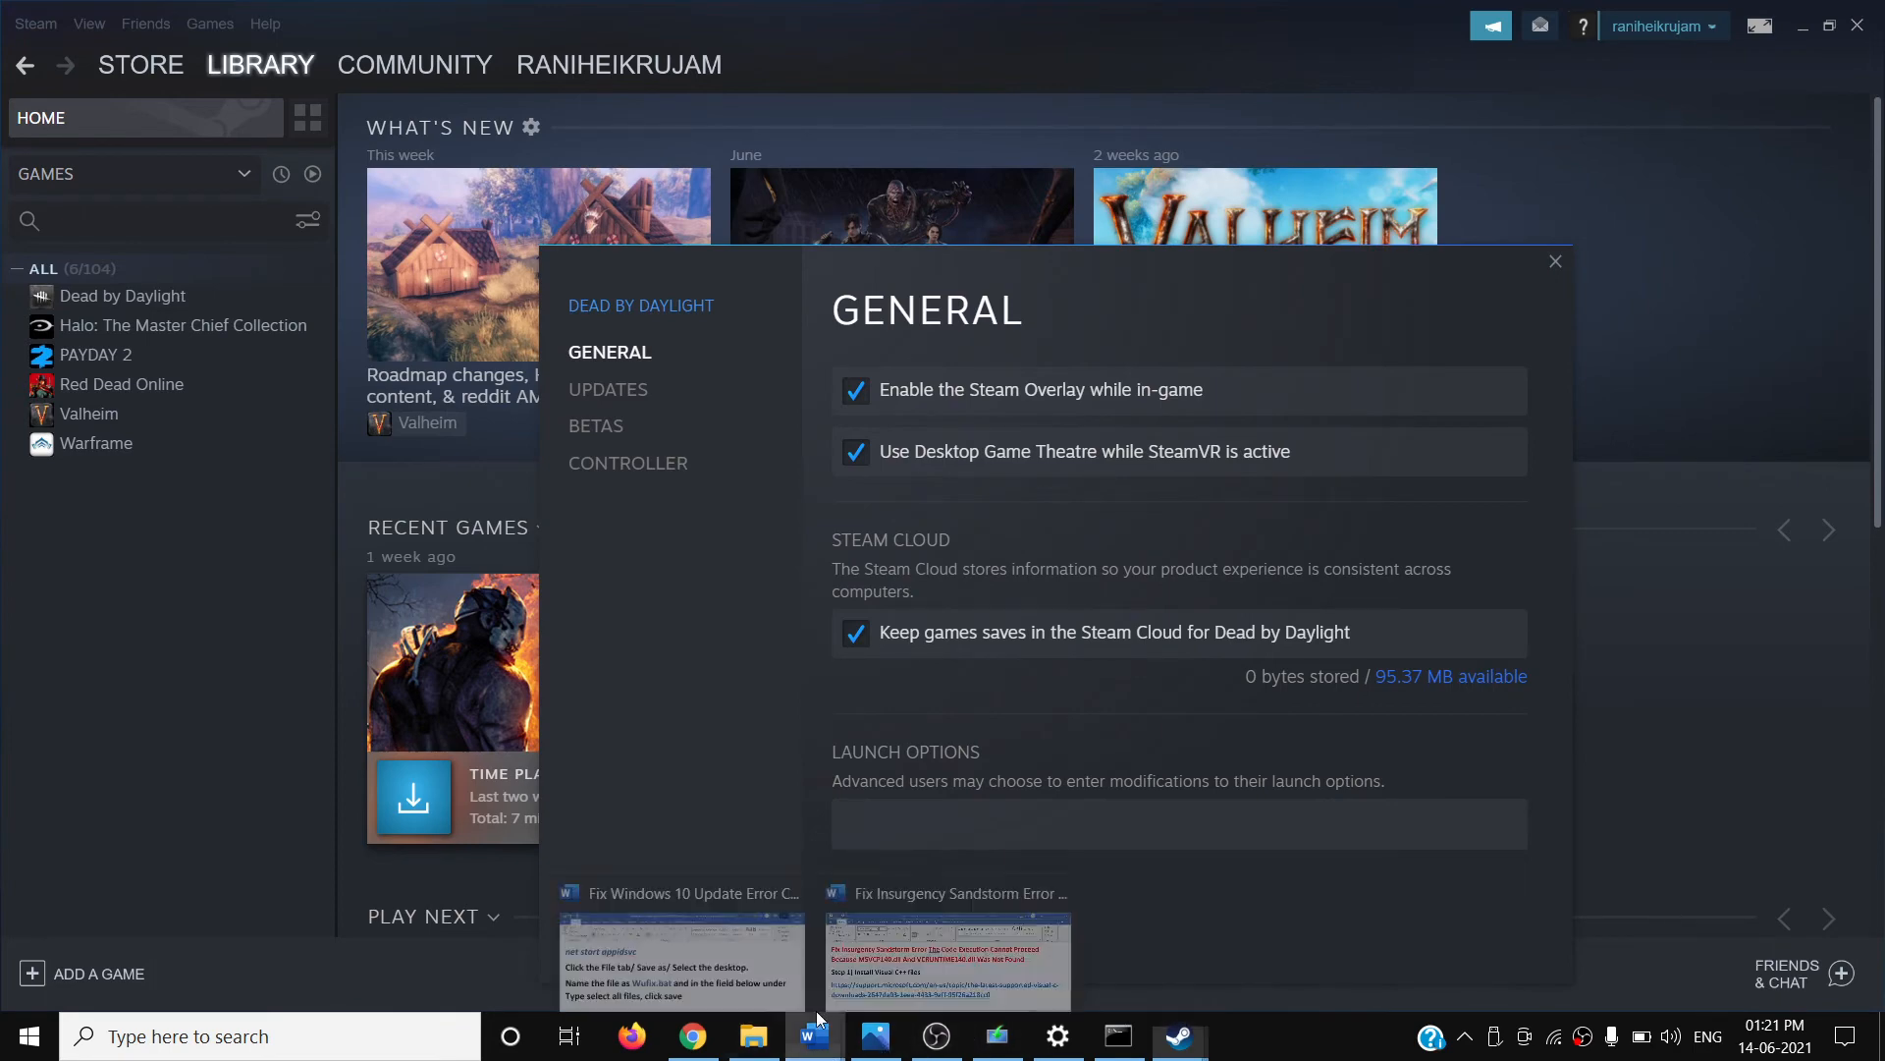
Switch to the Word troubleshooting guide and scroll through Step 2, verifying the game files.
left_click(948, 955)
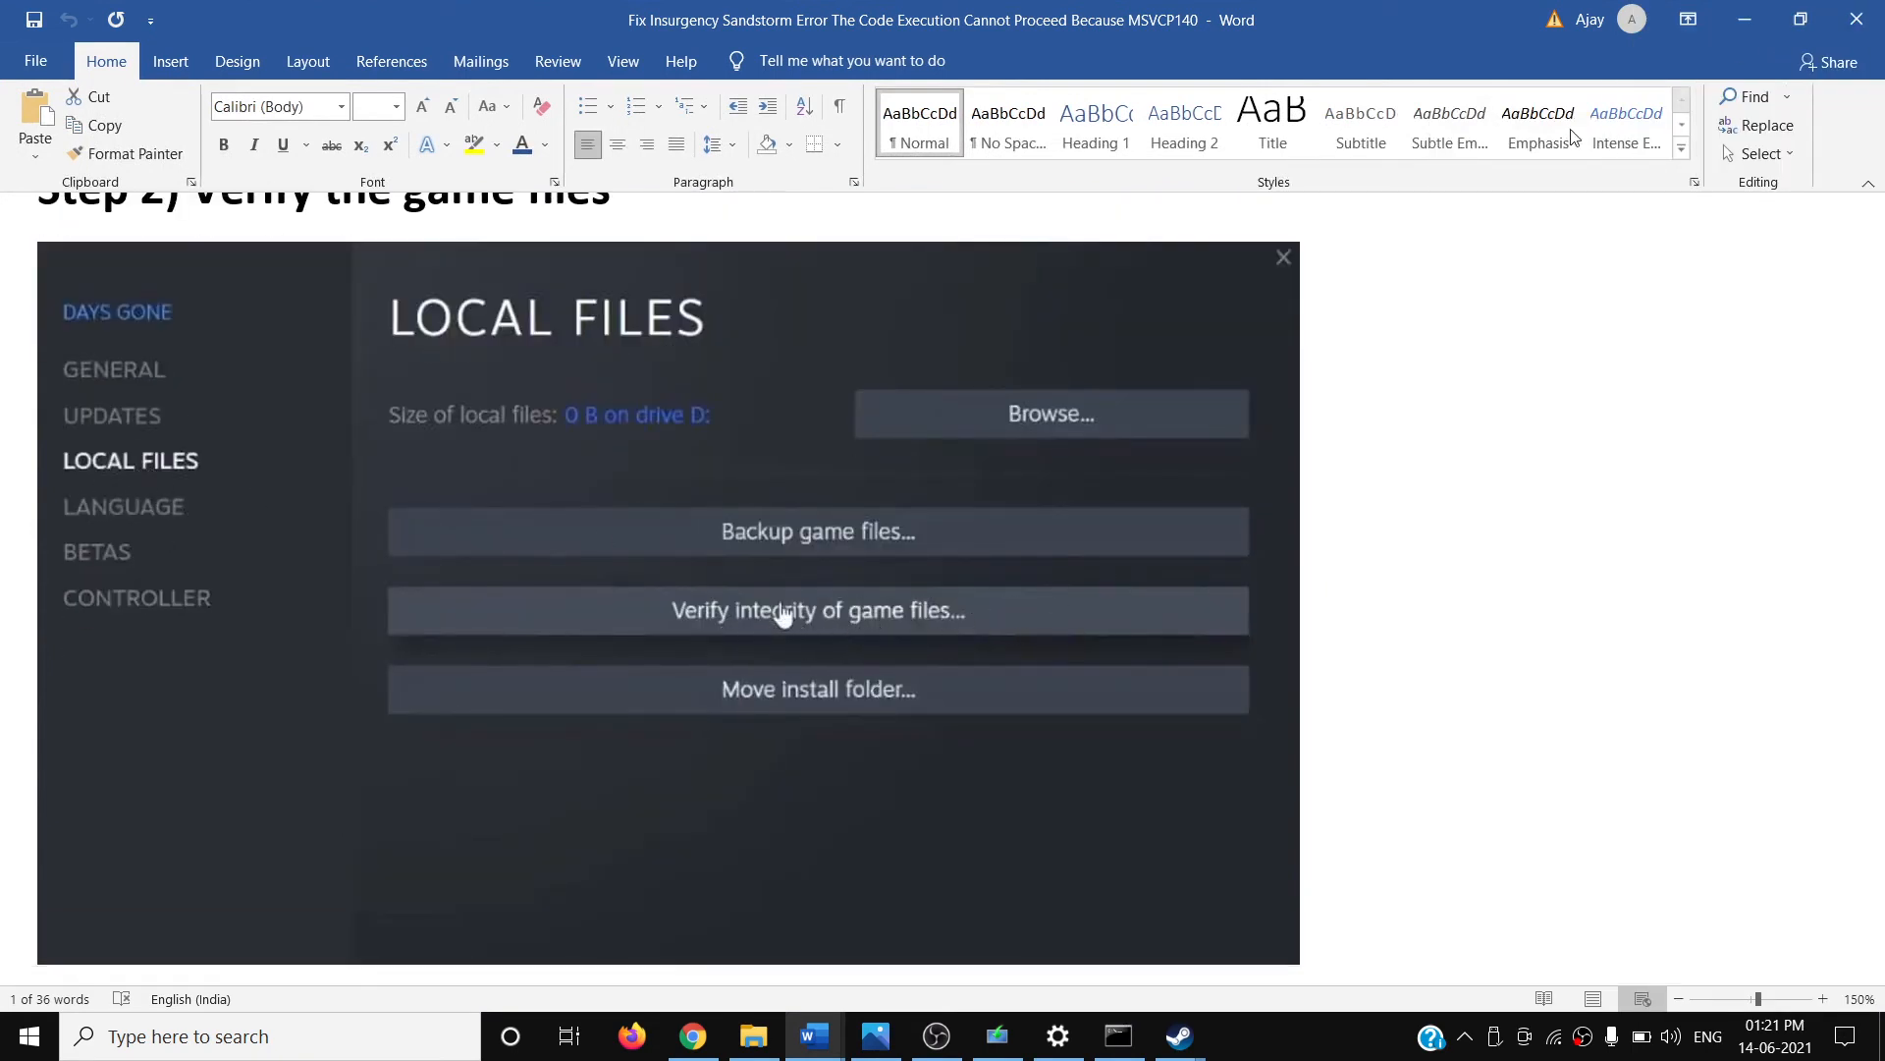
scroll("up", 3)
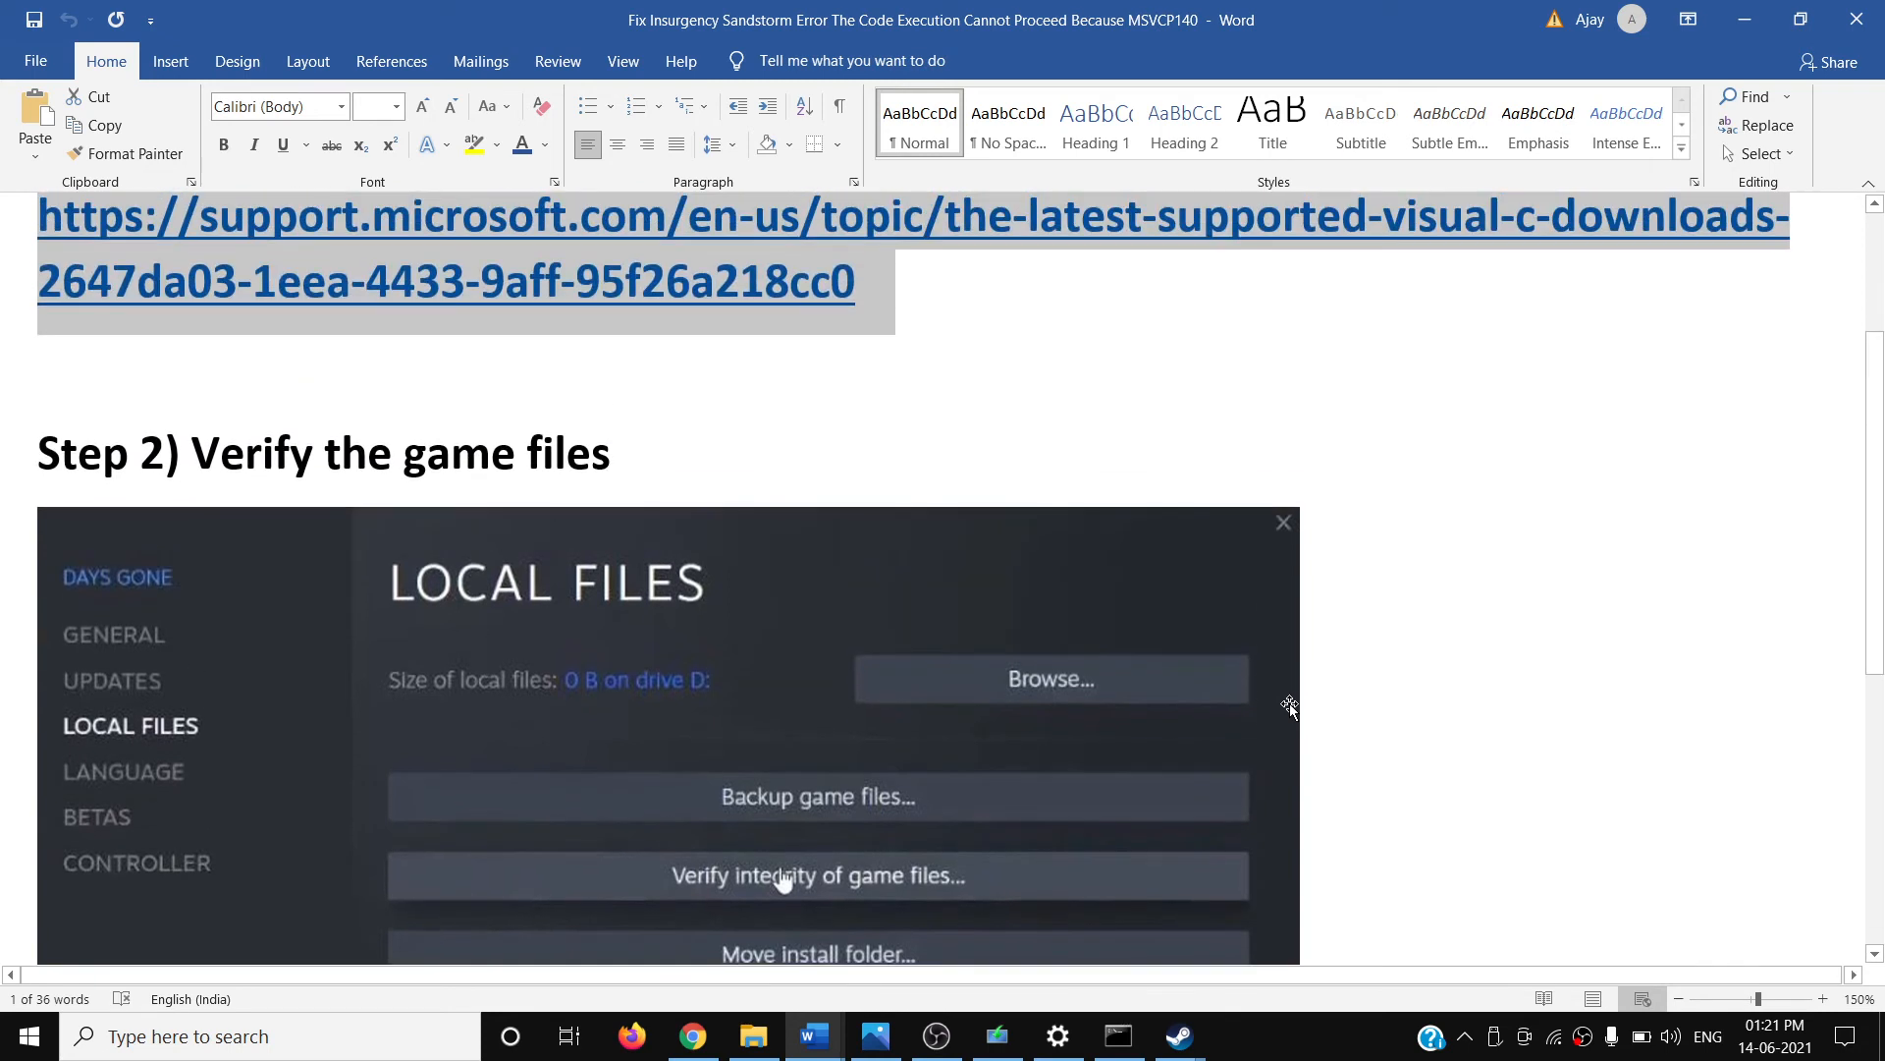
scroll("down", 3)
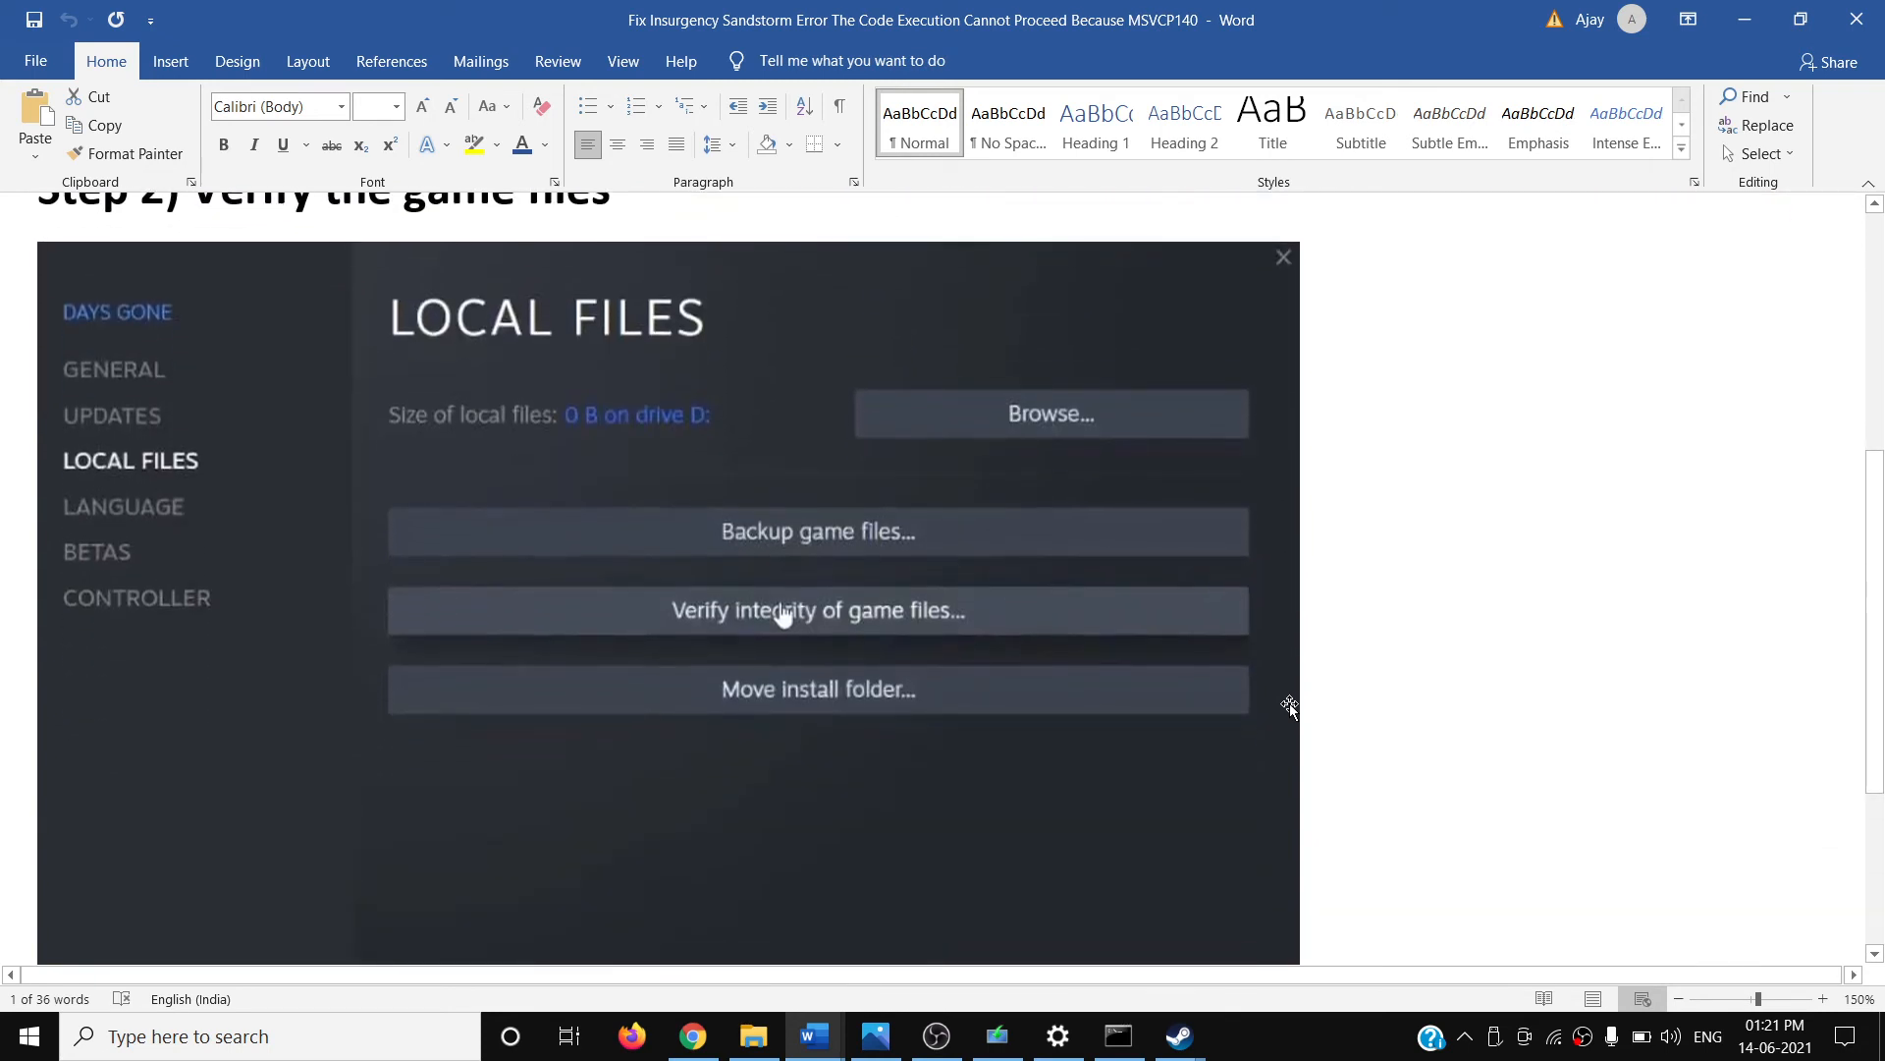
scroll("down", 3)
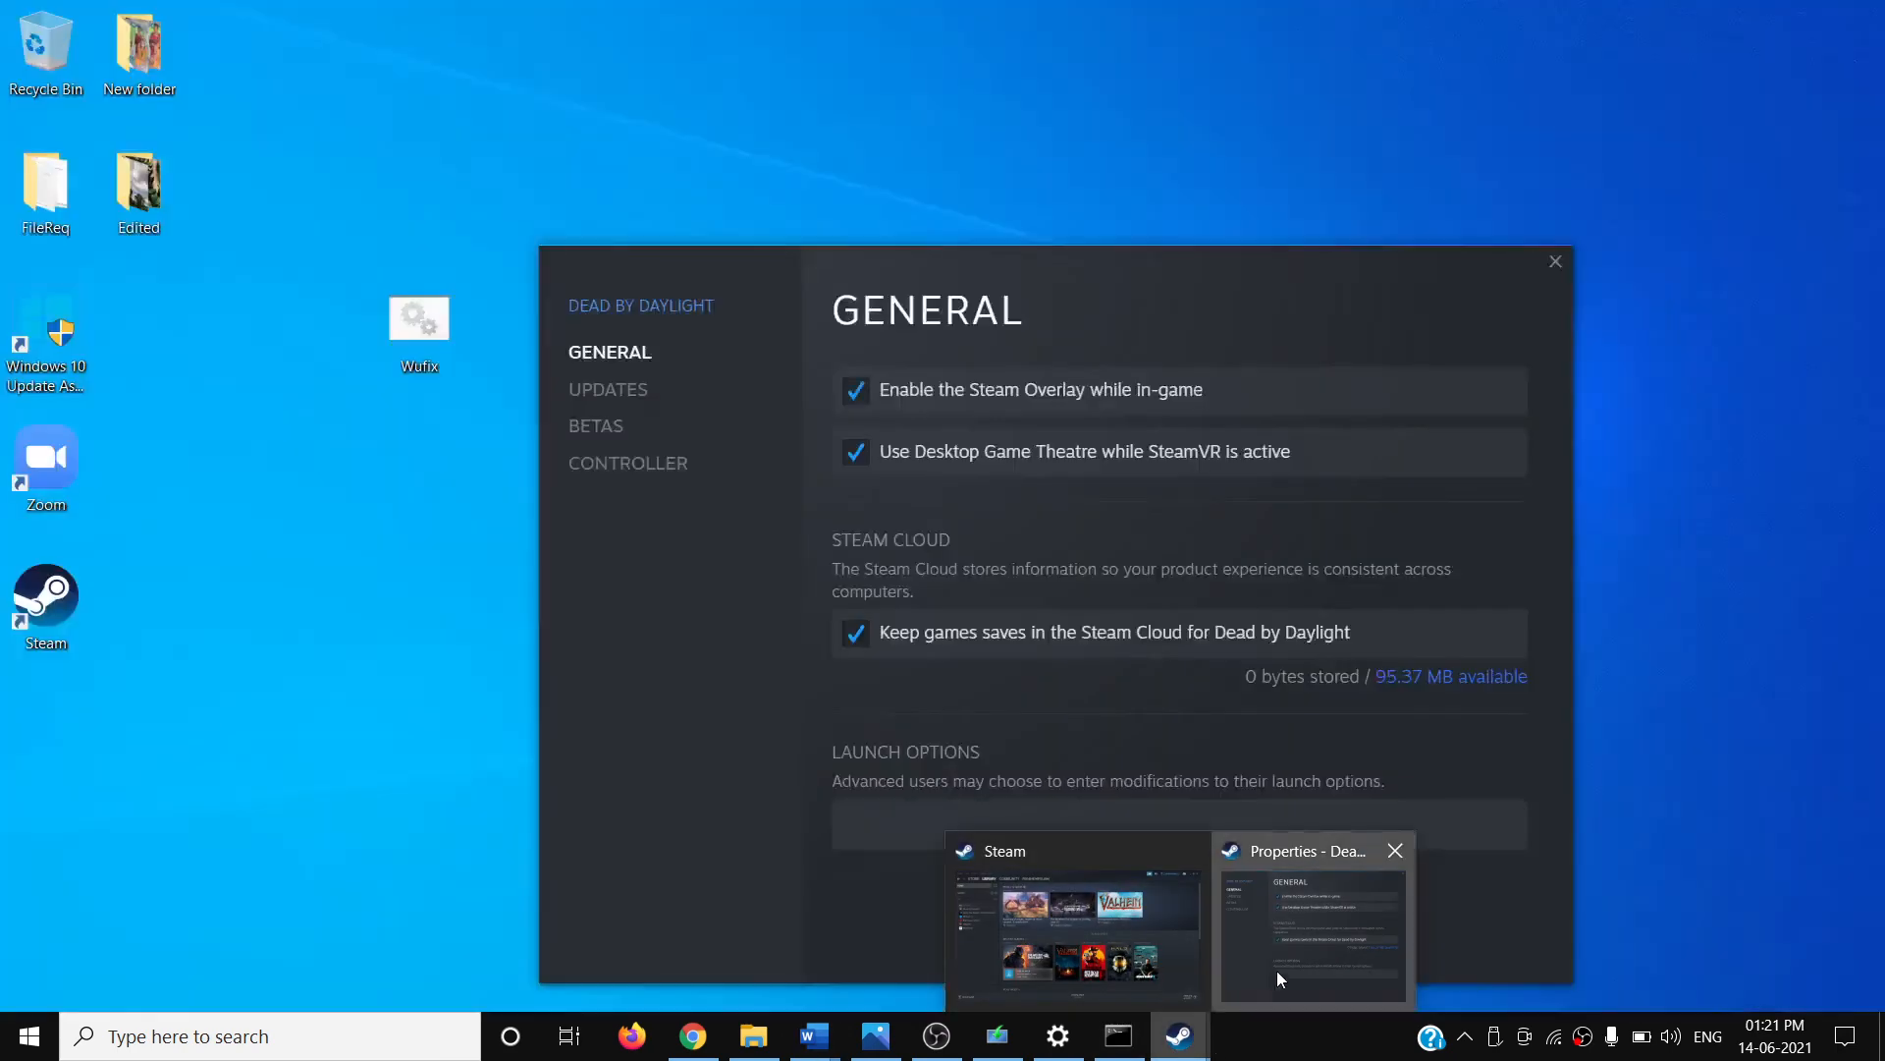
Bring the Steam library back to the front from the taskbar.
left_click(813, 1035)
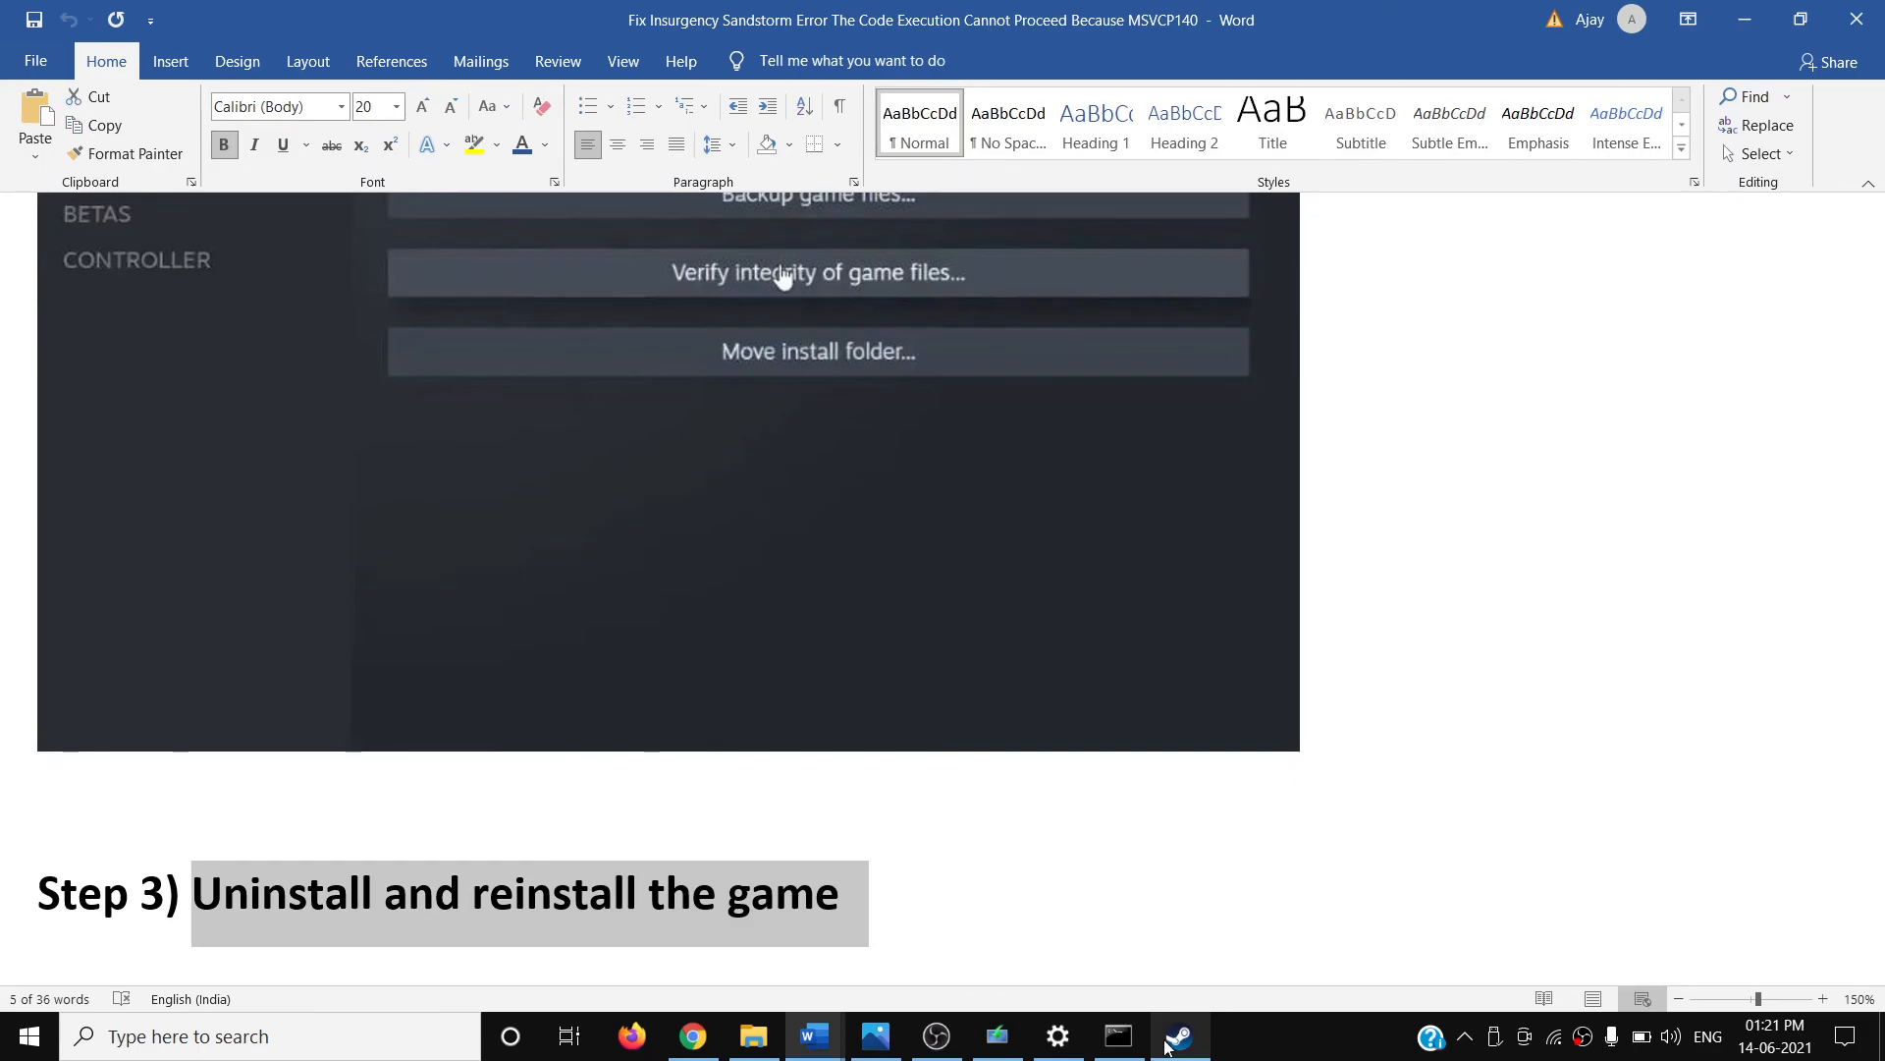
left_click(1180, 1035)
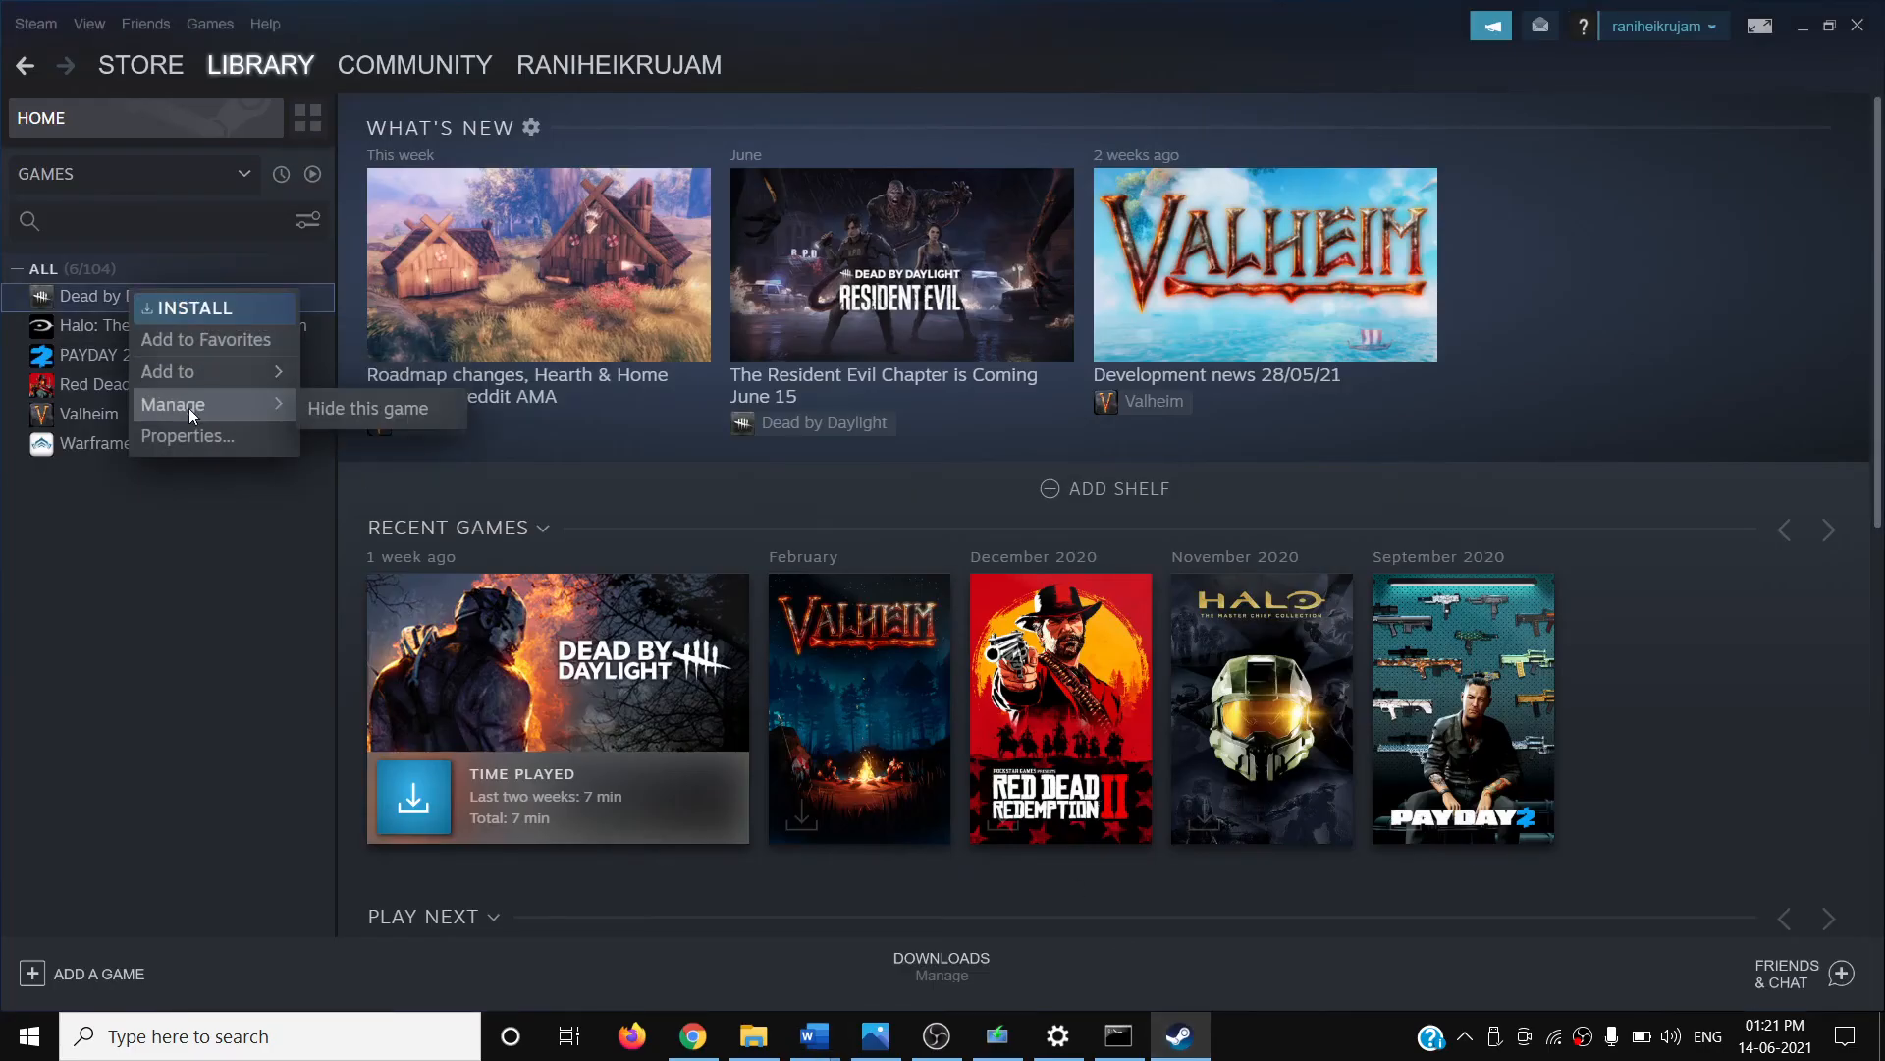
mouse_move(160, 406)
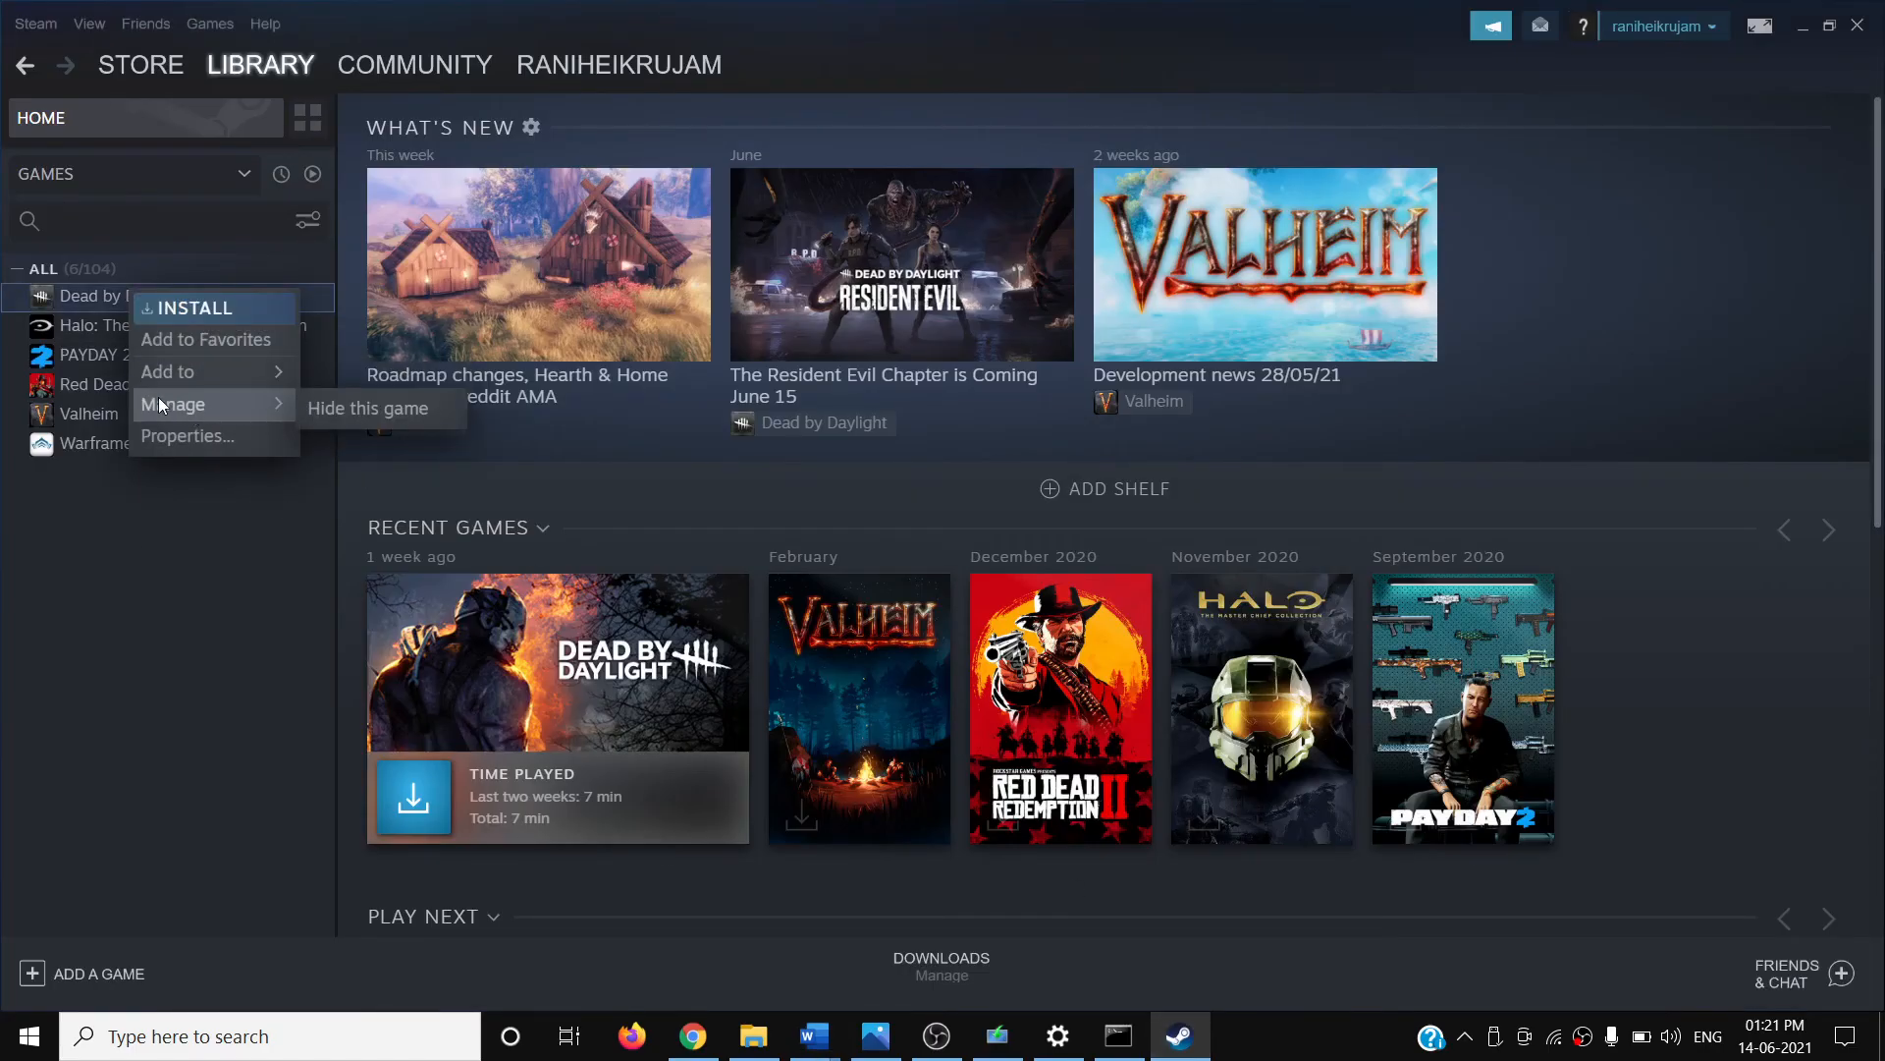
mouse_move(344, 481)
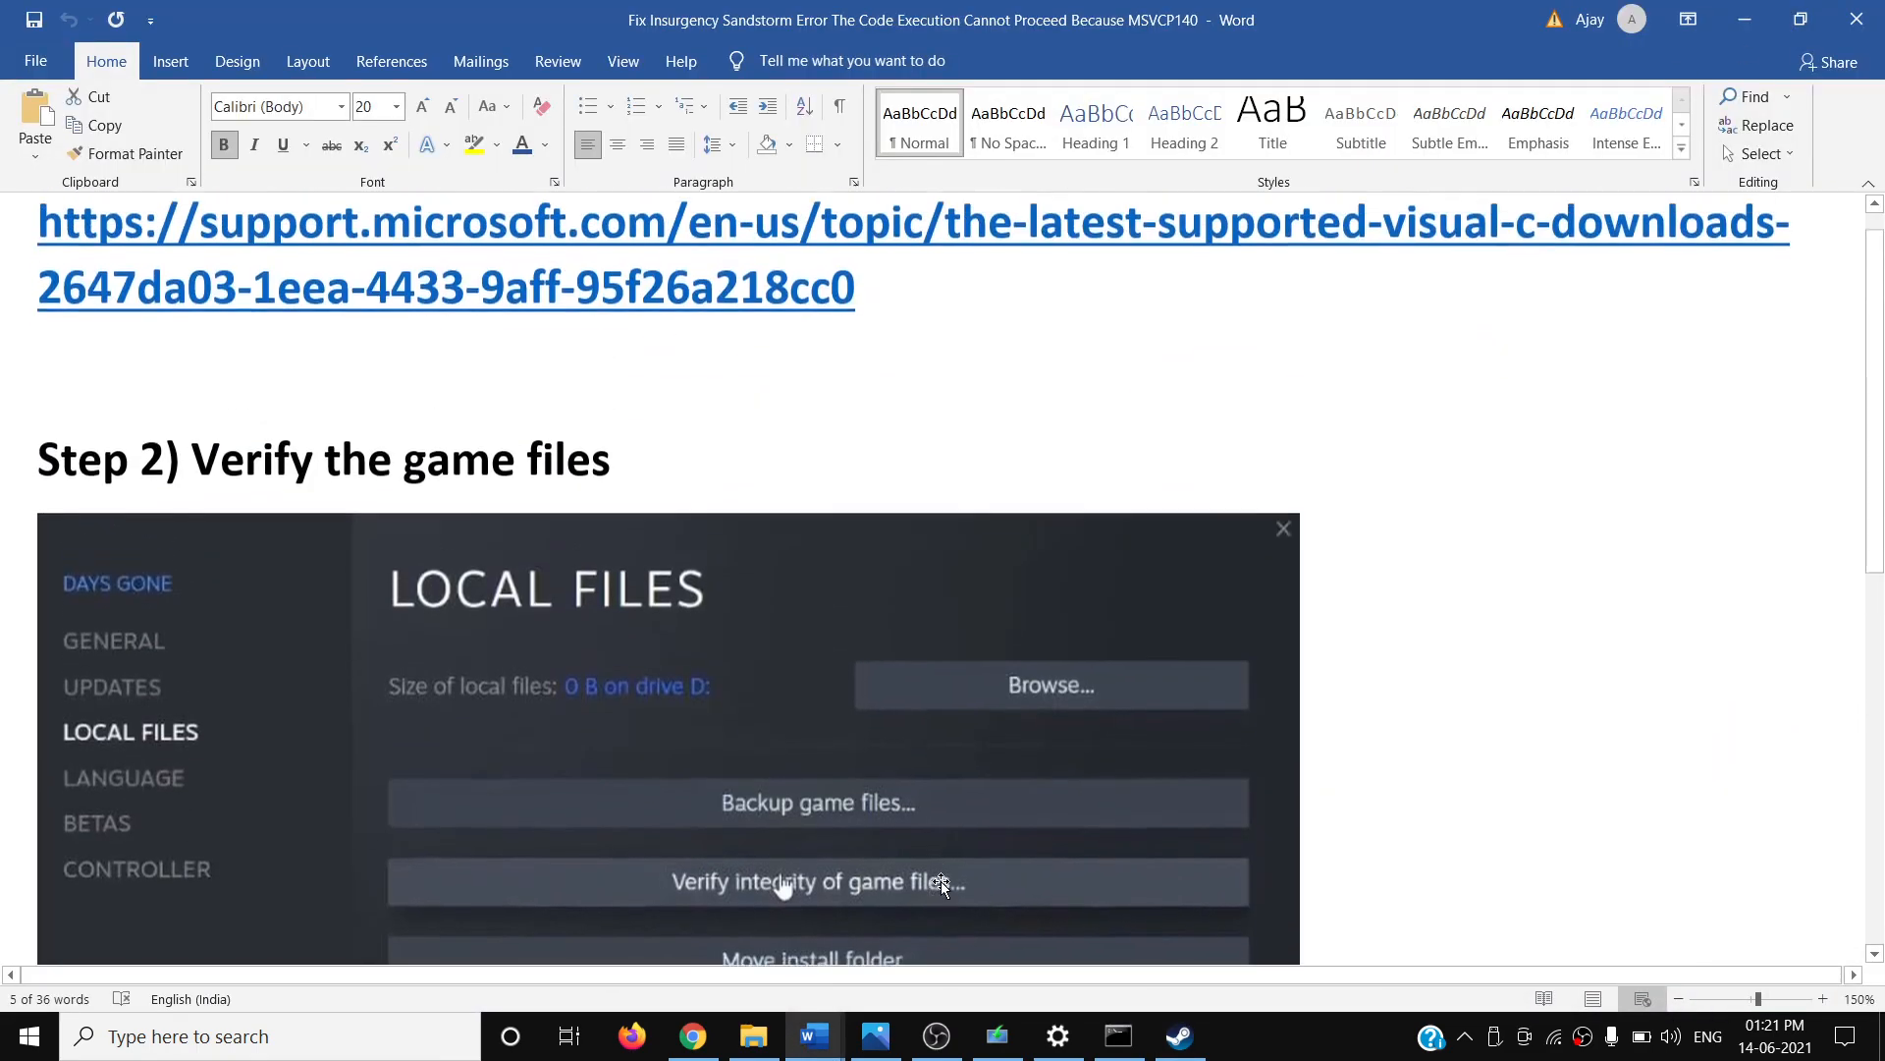
scroll("up", 3)
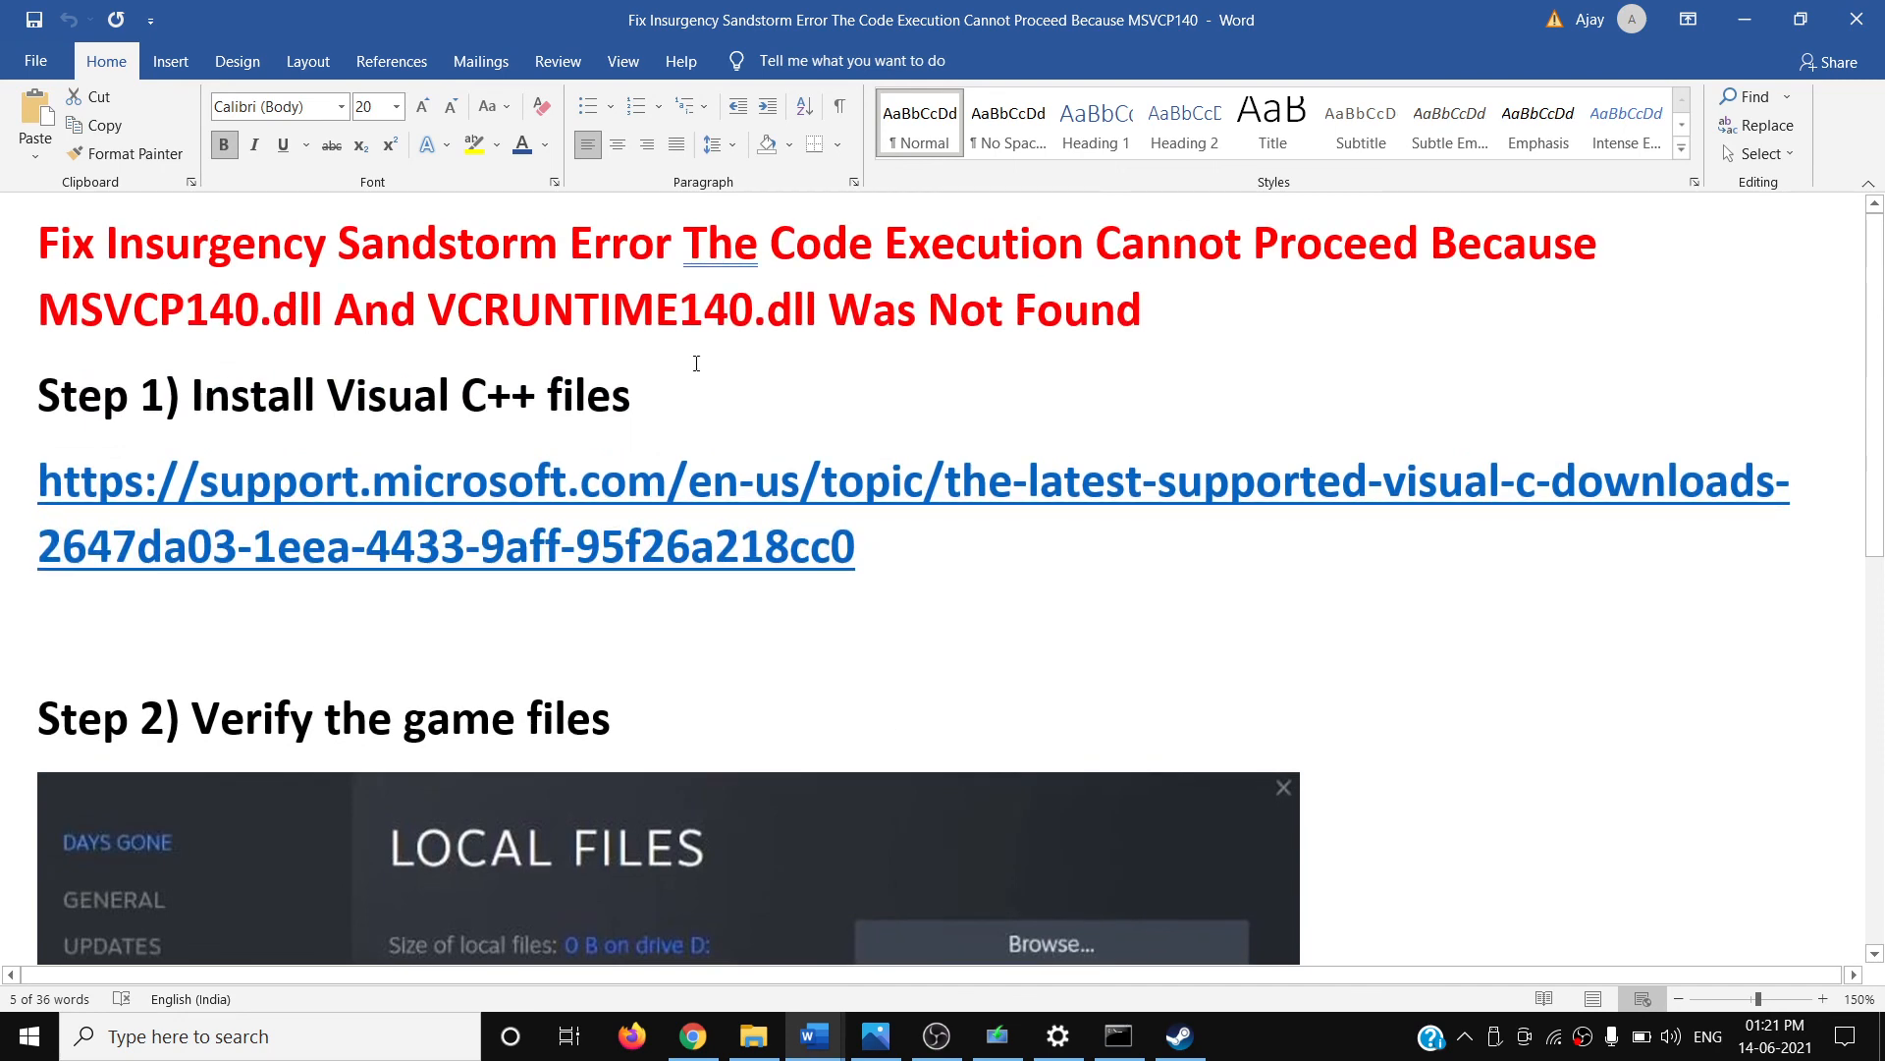
double_click(133, 311)
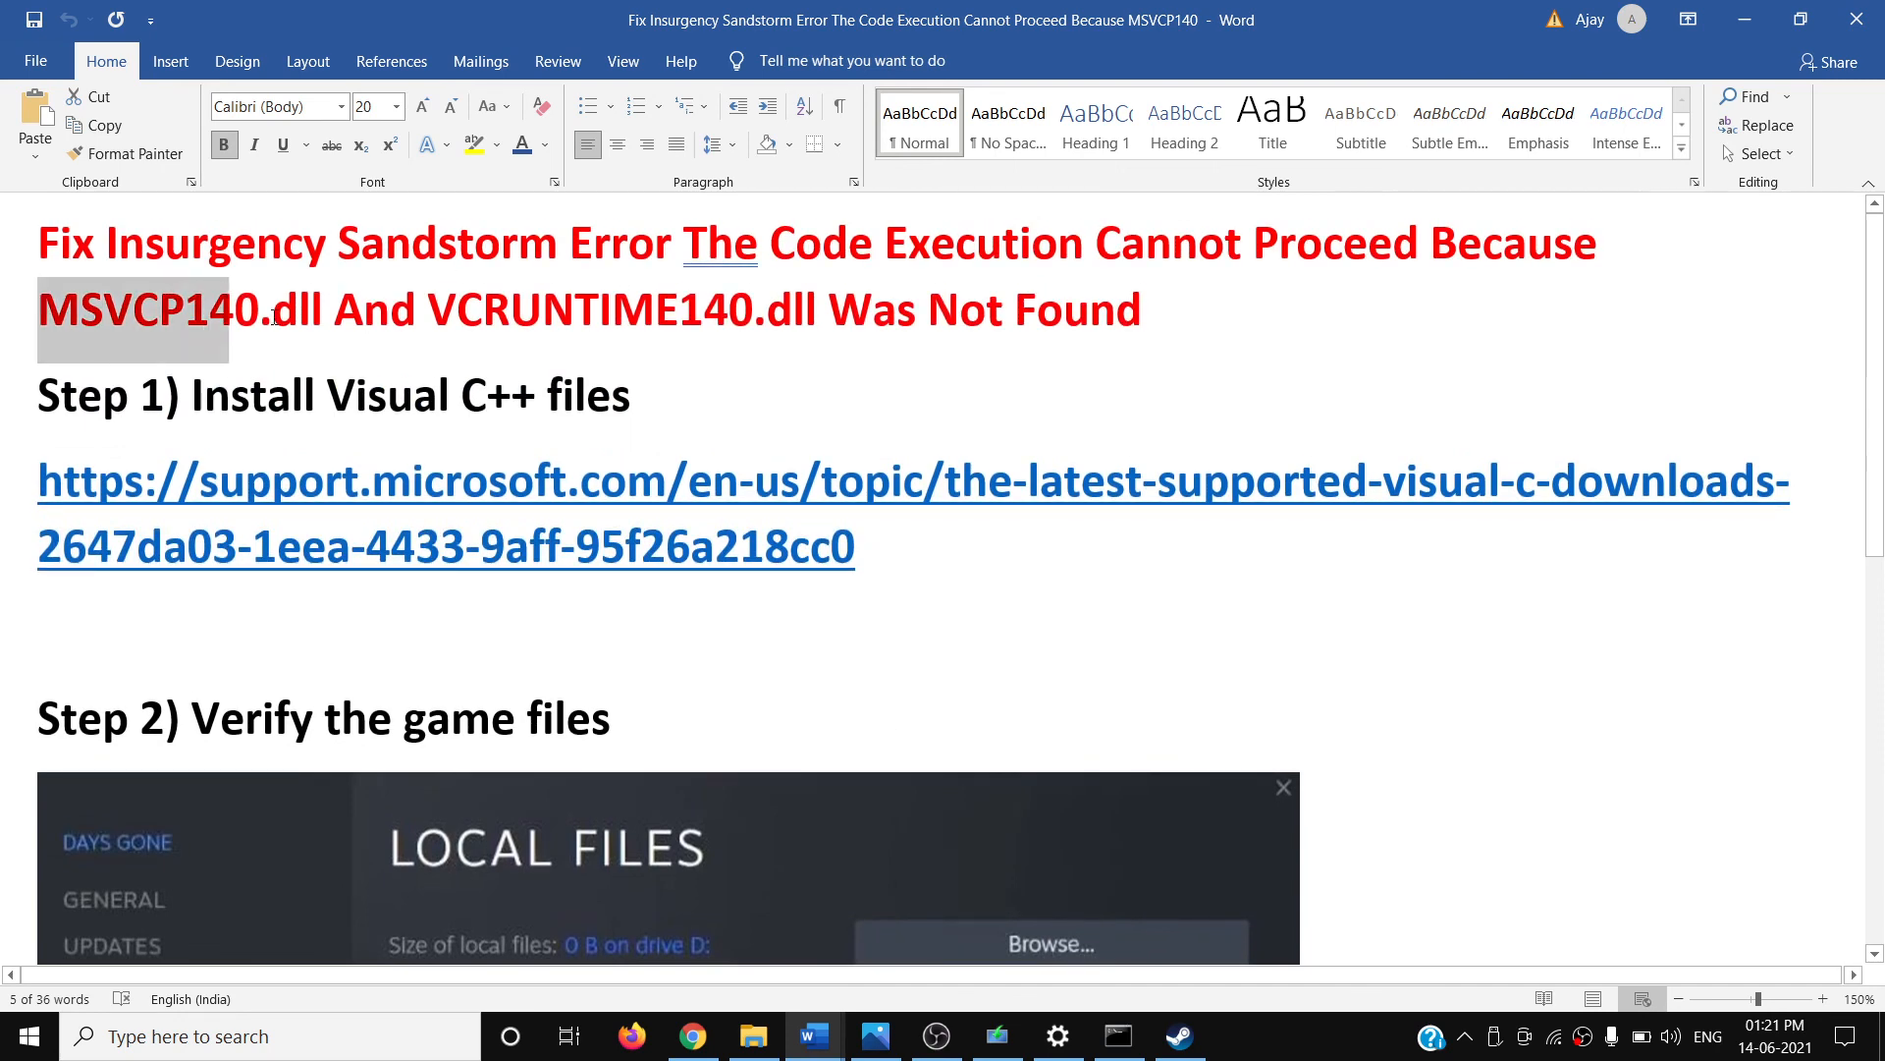